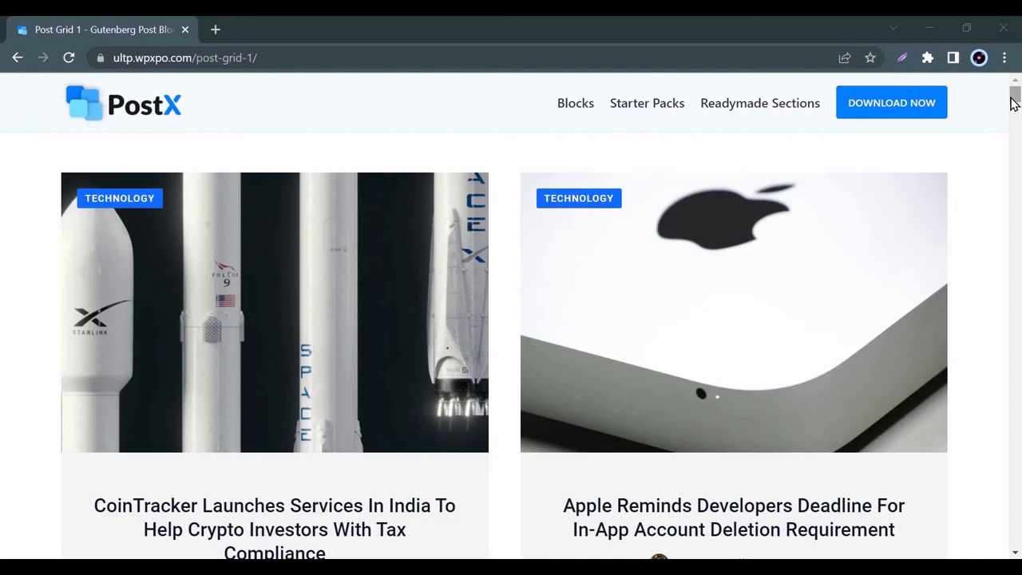
Step: Scroll the Post Grid #1 demo page past two- and three-column grids to the blue carousel version
{"action": "scroll", "scroll_direction": "down", "scroll_amount": 3}
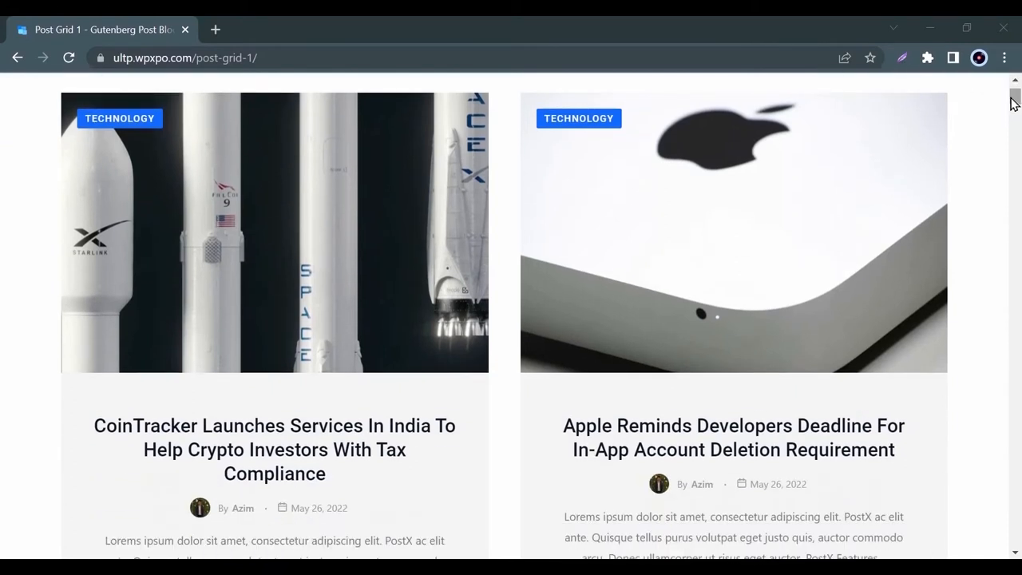
{"action": "scroll", "scroll_direction": "down", "scroll_amount": 3}
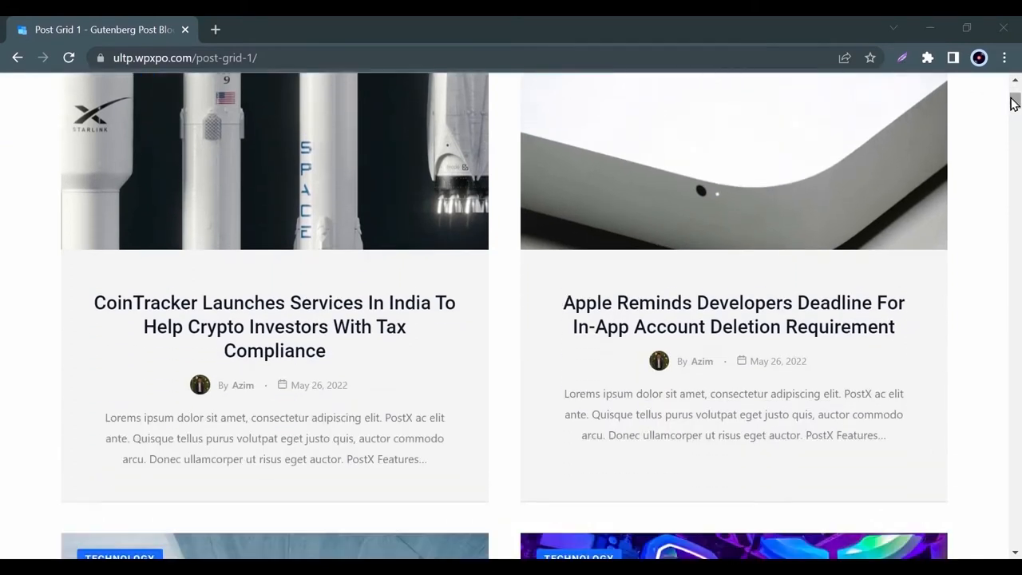
{"action": "scroll", "scroll_direction": "down", "scroll_amount": 3}
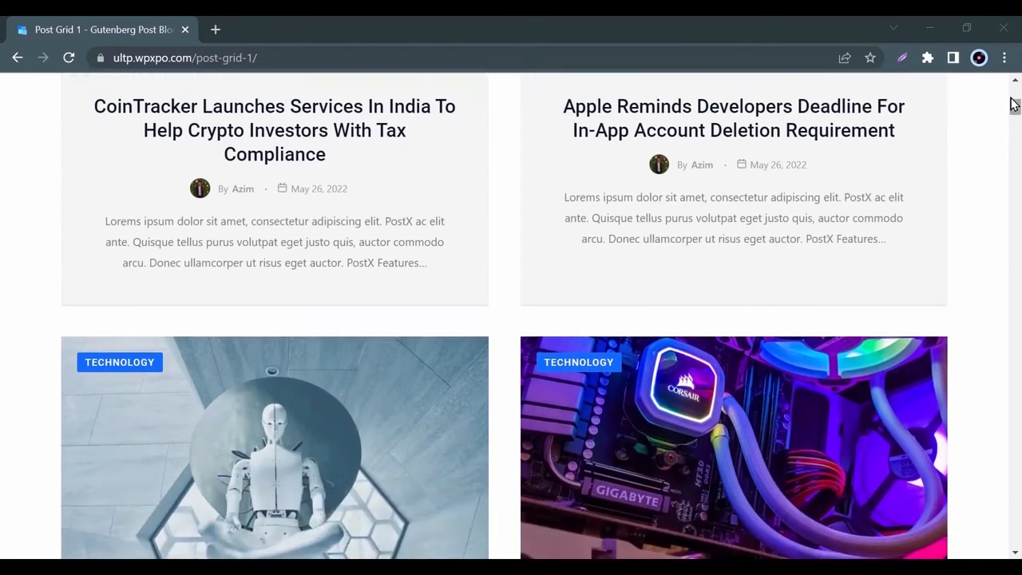
{"action": "scroll", "scroll_direction": "down", "scroll_amount": 3}
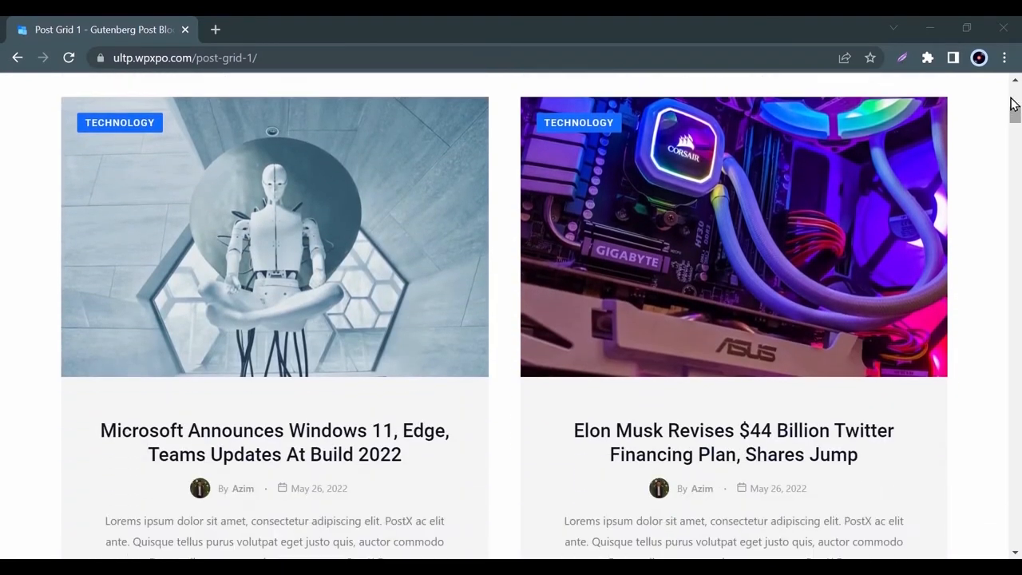
{"action": "scroll", "scroll_direction": "down", "scroll_amount": 3}
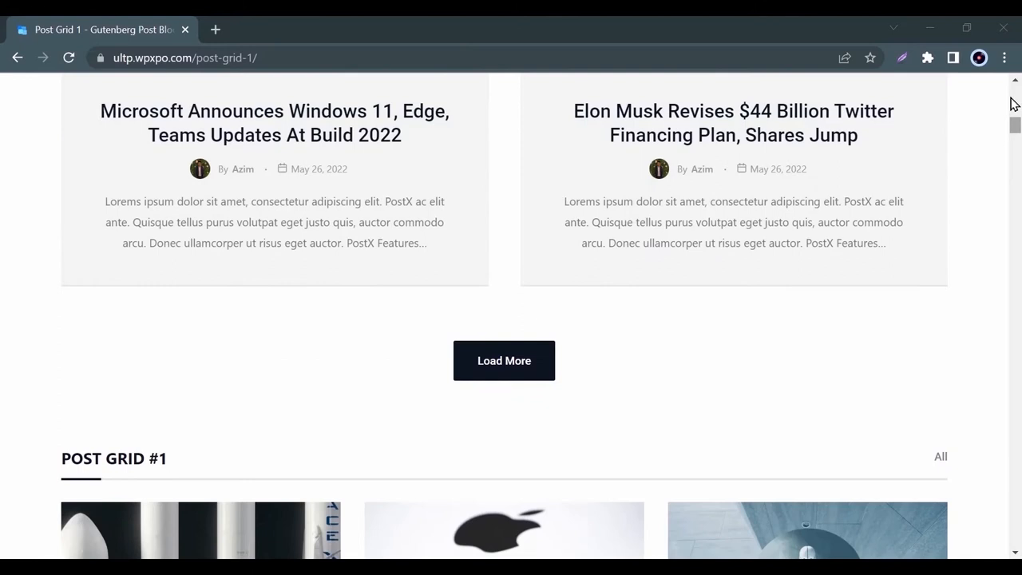
{"action": "scroll", "scroll_direction": "down", "scroll_amount": 3}
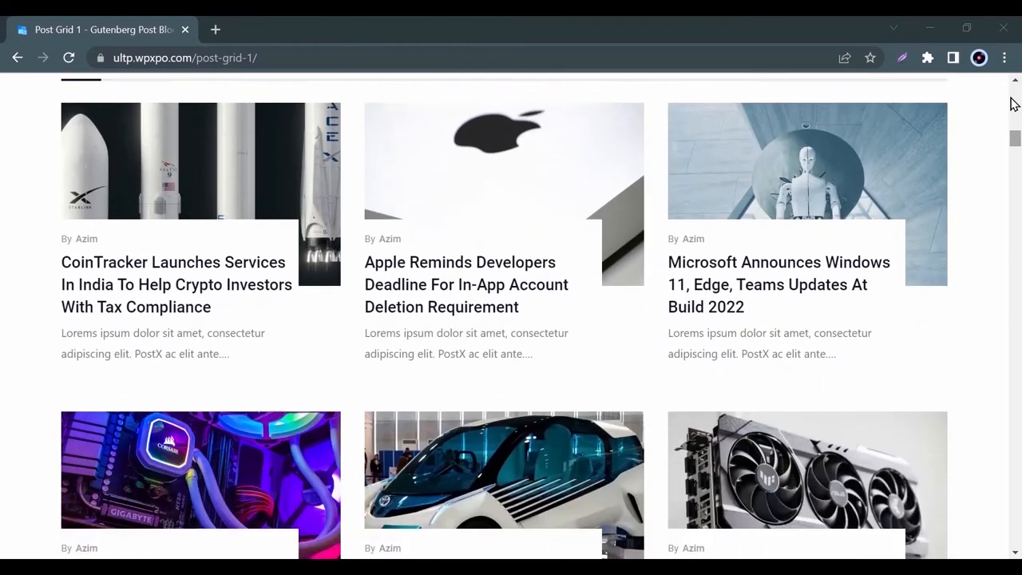
{"action": "scroll", "scroll_direction": "down", "scroll_amount": 3}
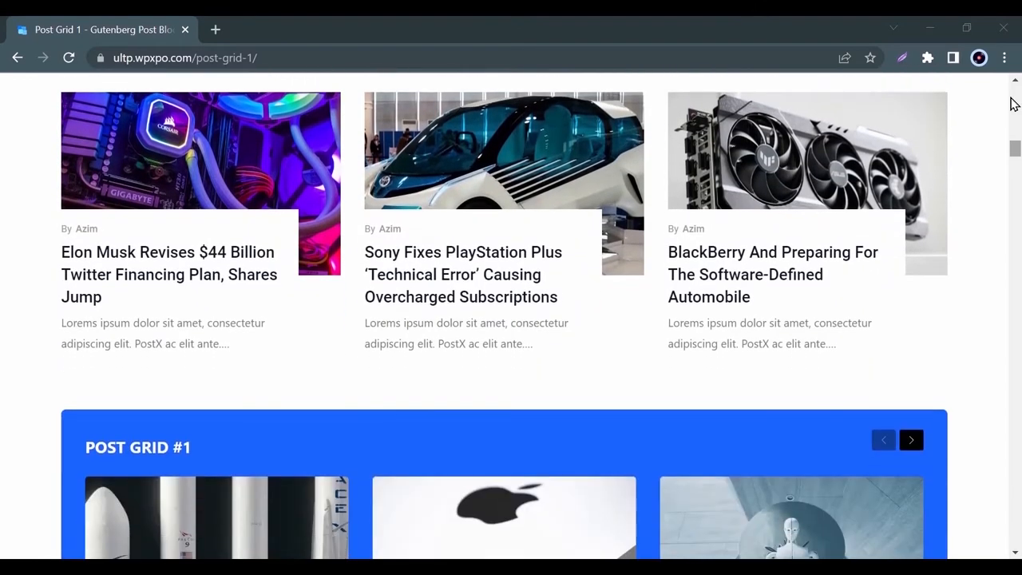
{"action": "scroll", "scroll_direction": "down", "scroll_amount": 3}
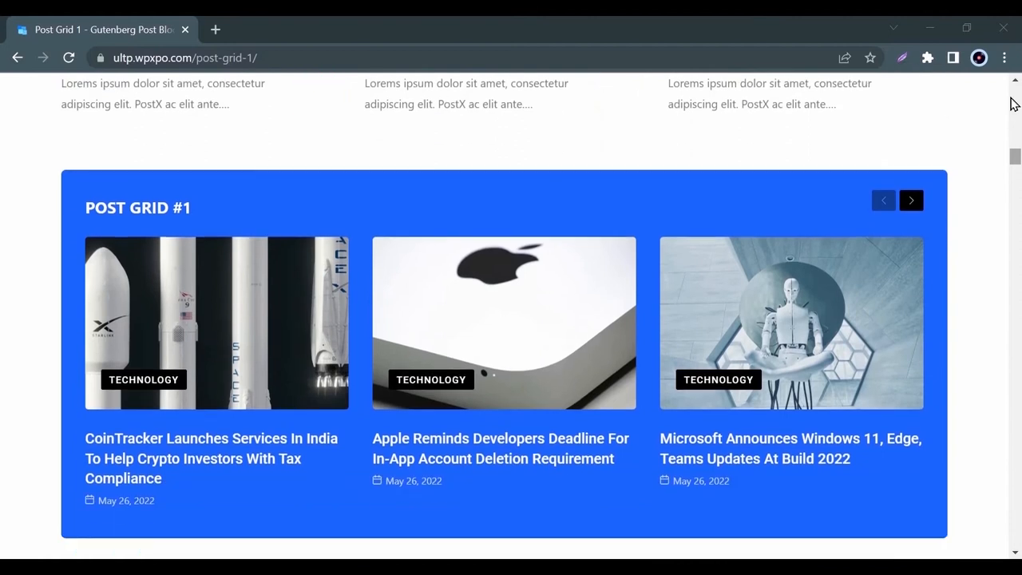
{"action": "mouse_move", "coordinate": [859, 320]}
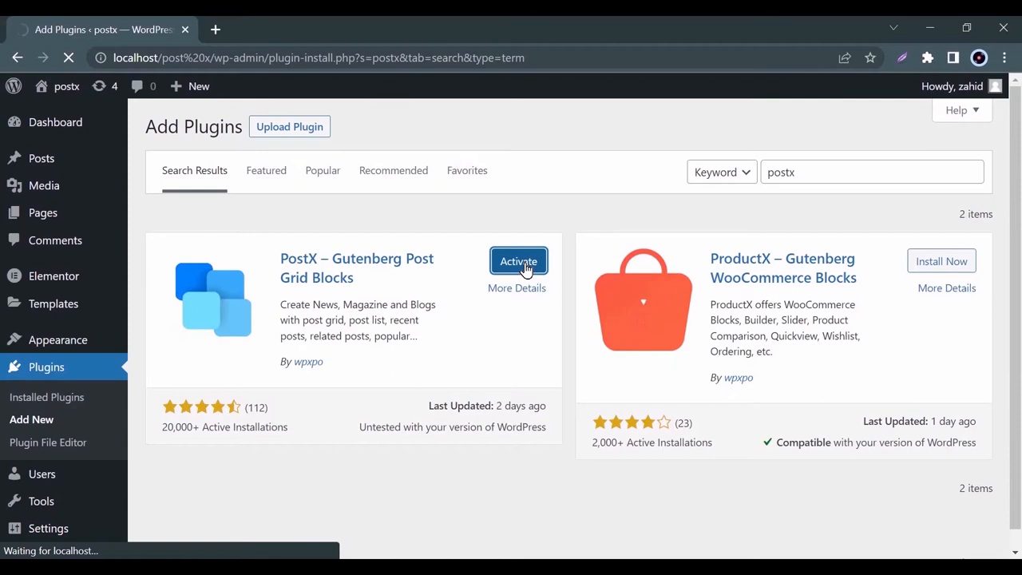
Step: Activate the PostX – Gutenberg Post Grid Blocks plugin from the search results
{"action": "left_click", "coordinate": [517, 262]}
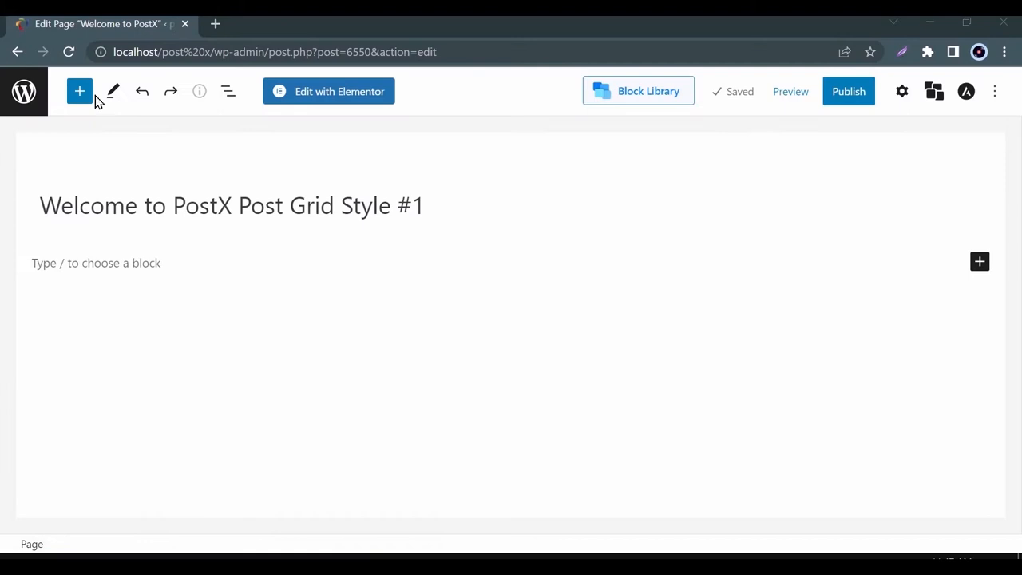
Step: Insert a Post Grid #1 block and import a ready-made three-column Latest Posts design
{"action": "left_click", "coordinate": [80, 91]}
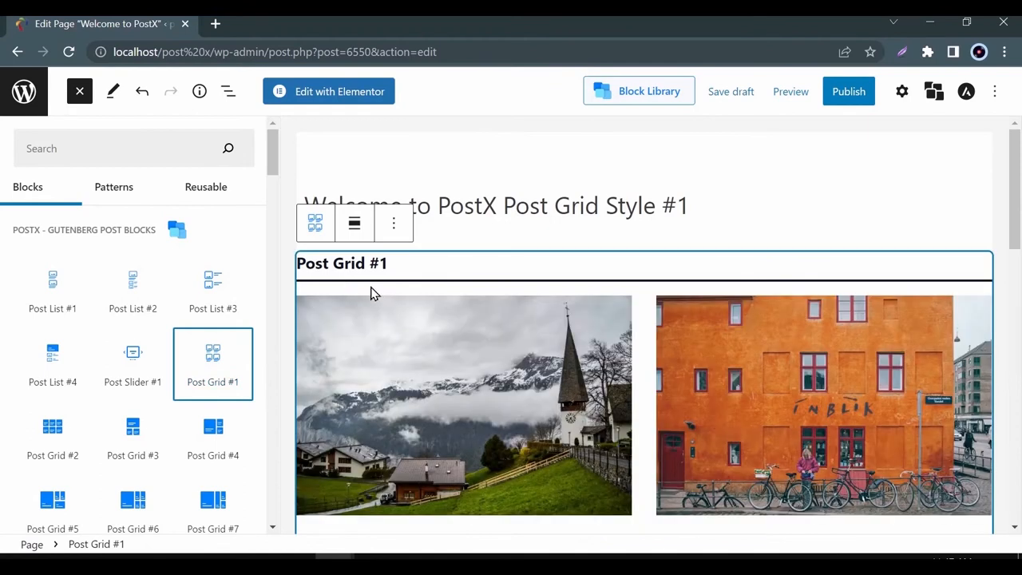
{"action": "left_click", "coordinate": [393, 223]}
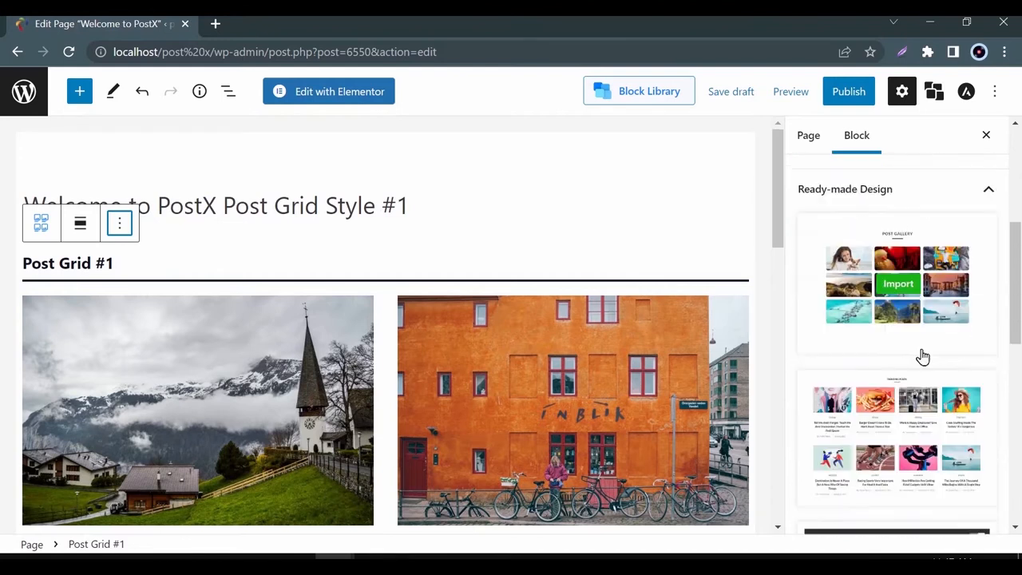
{"action": "scroll", "scroll_direction": "down", "scroll_amount": 3}
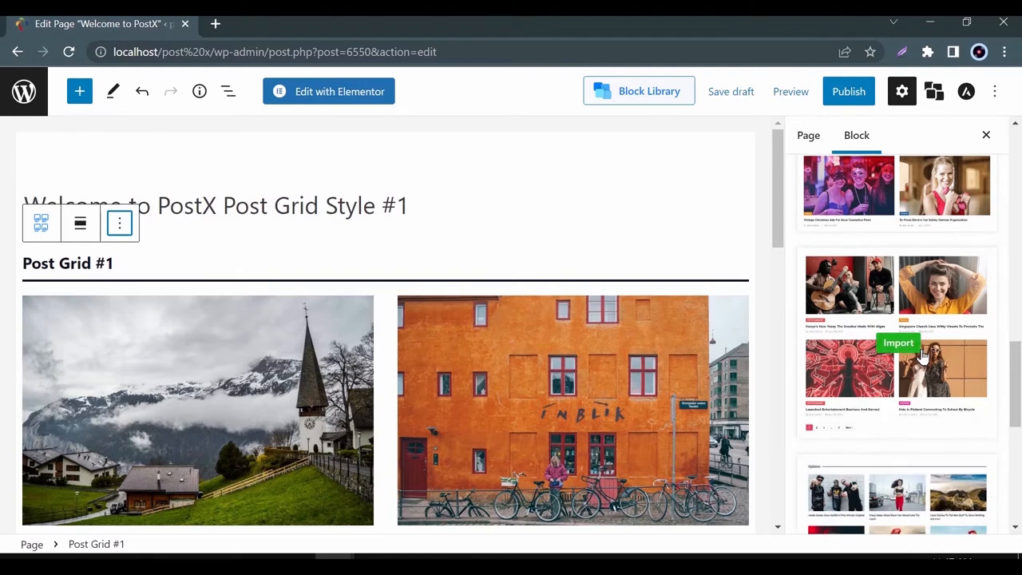
{"action": "left_click", "coordinate": [898, 342]}
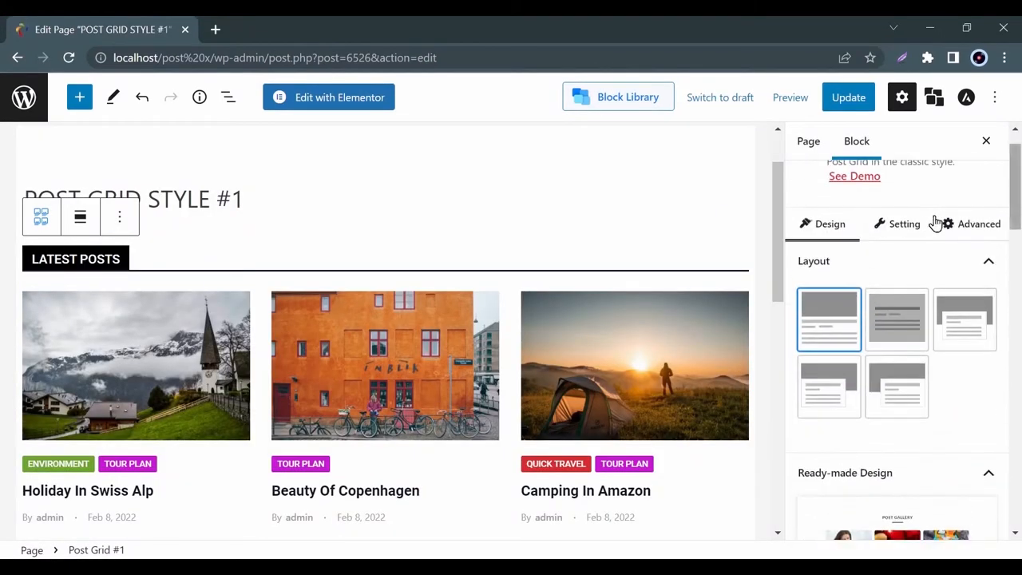
Step: Set the grid's column gap to 28 px in the Design settings
{"action": "left_click", "coordinate": [904, 224]}
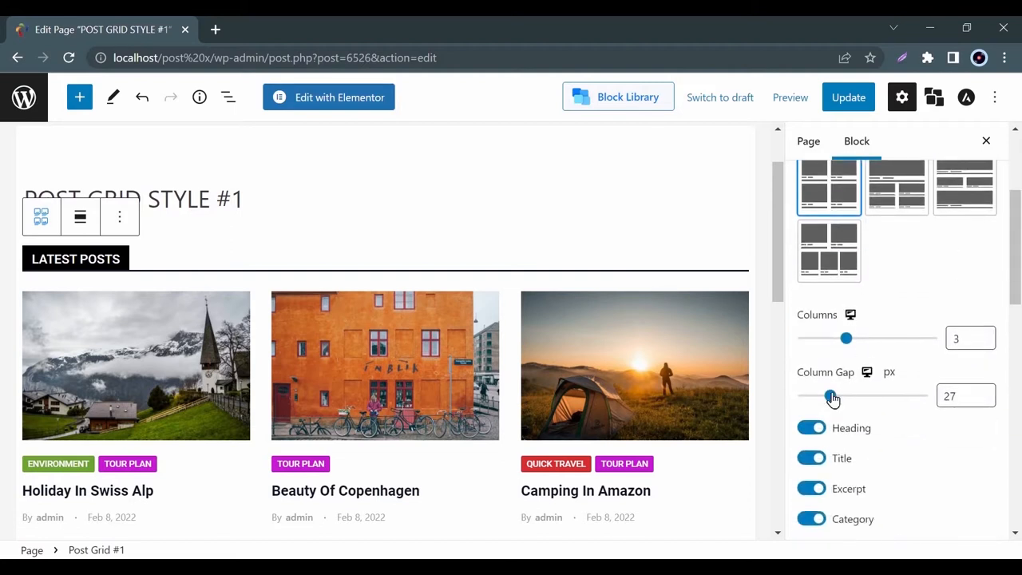
{"action": "left_click_drag", "start_coordinate": [830, 396], "coordinate": [834, 396]}
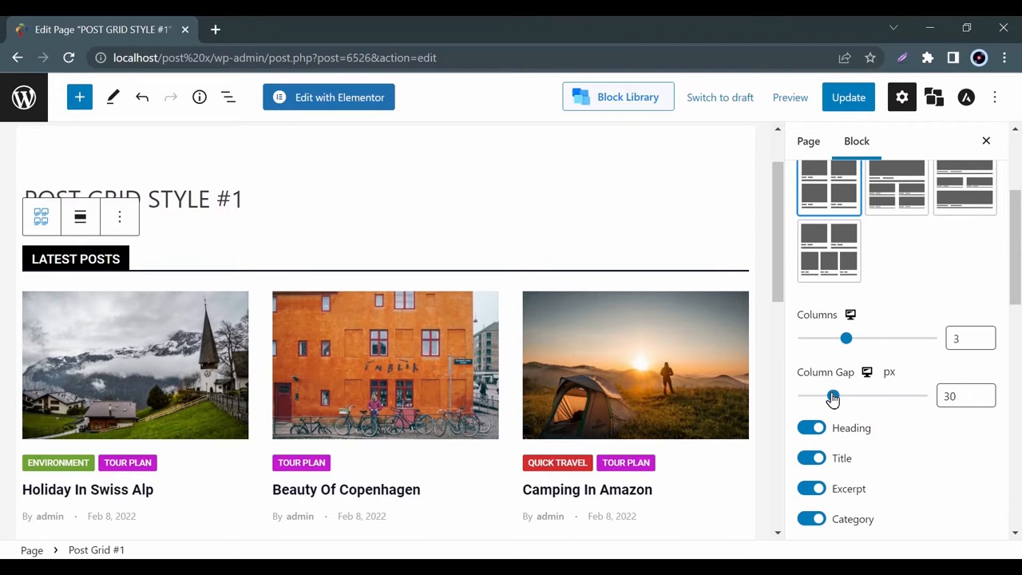
{"action": "left_click_drag", "start_coordinate": [834, 396], "coordinate": [831, 396]}
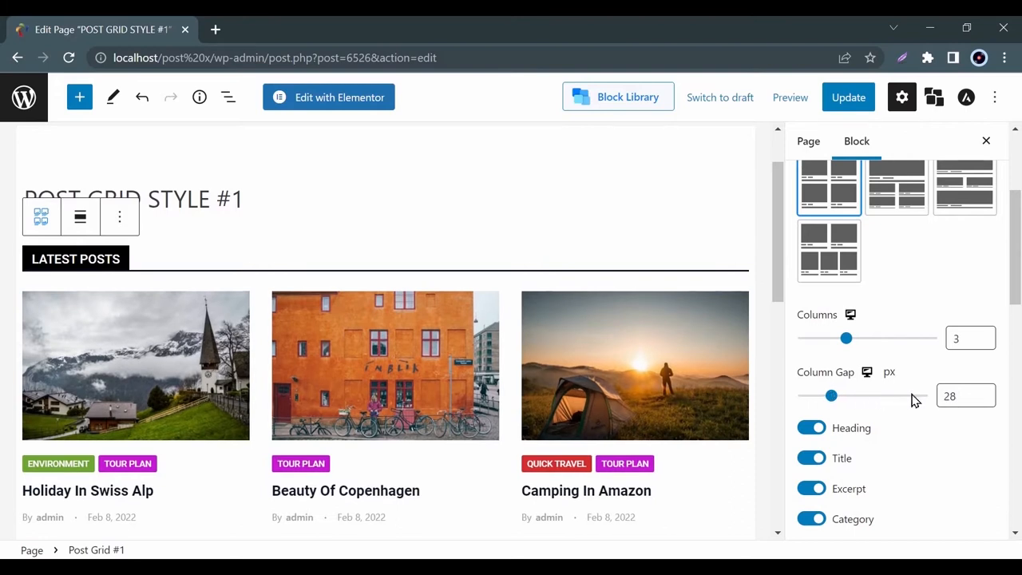
{"action": "scroll", "scroll_direction": "down", "scroll_amount": 3}
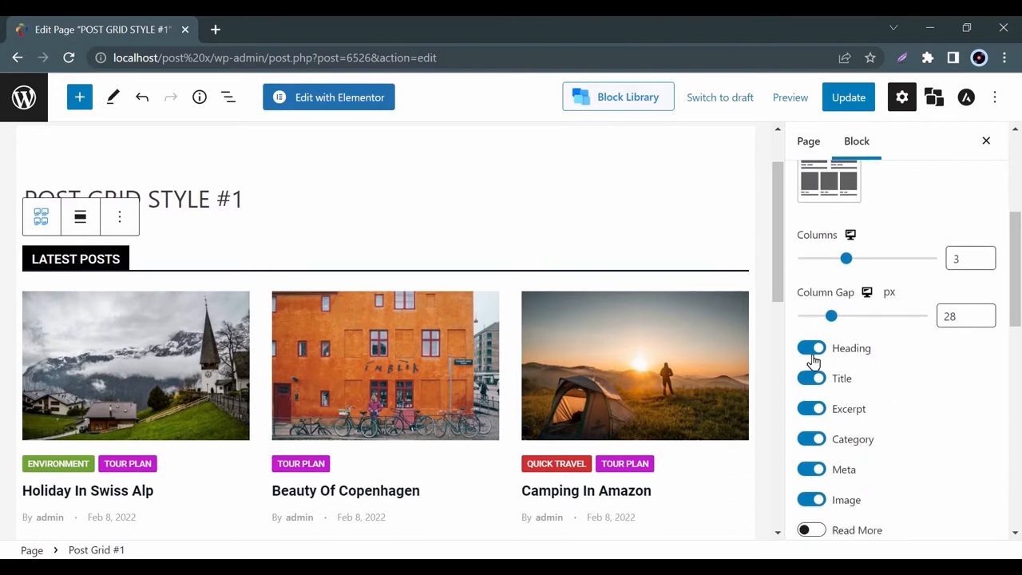
Step: Toggle heading, title, excerpt, category and meta off and back on, keeping all shown
{"action": "left_click", "coordinate": [811, 348]}
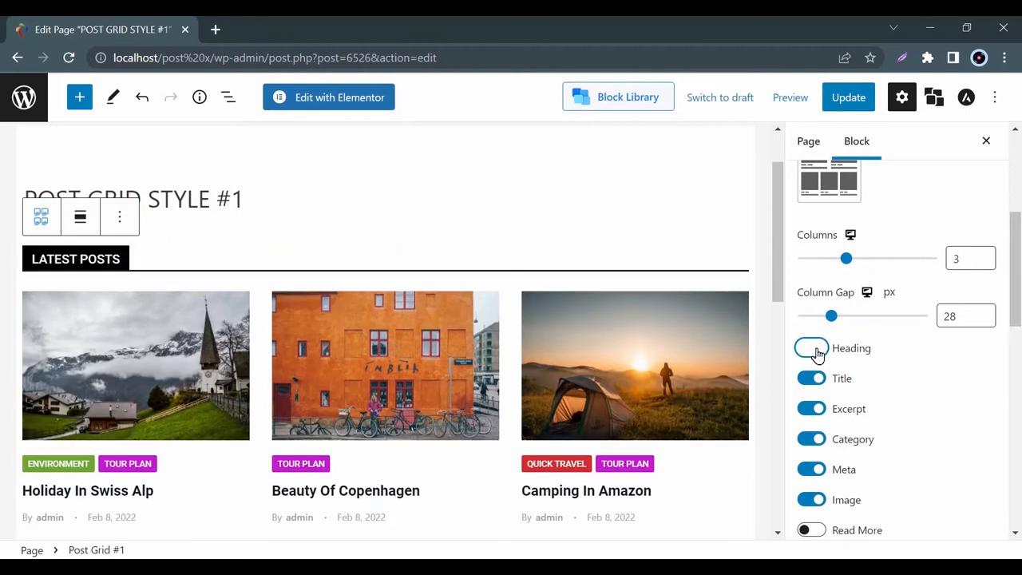
{"action": "left_click", "coordinate": [812, 348]}
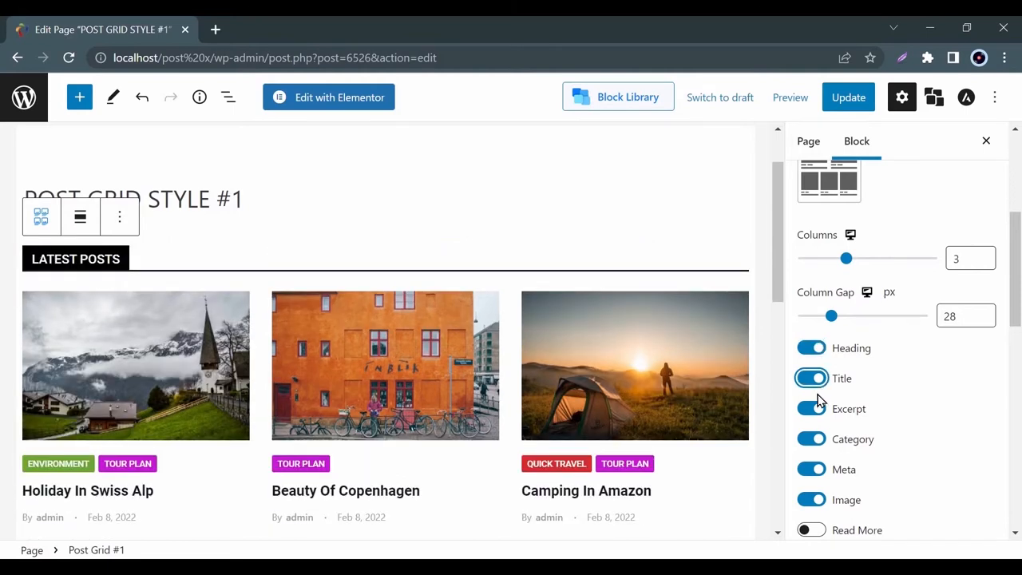
{"action": "left_click", "coordinate": [811, 409]}
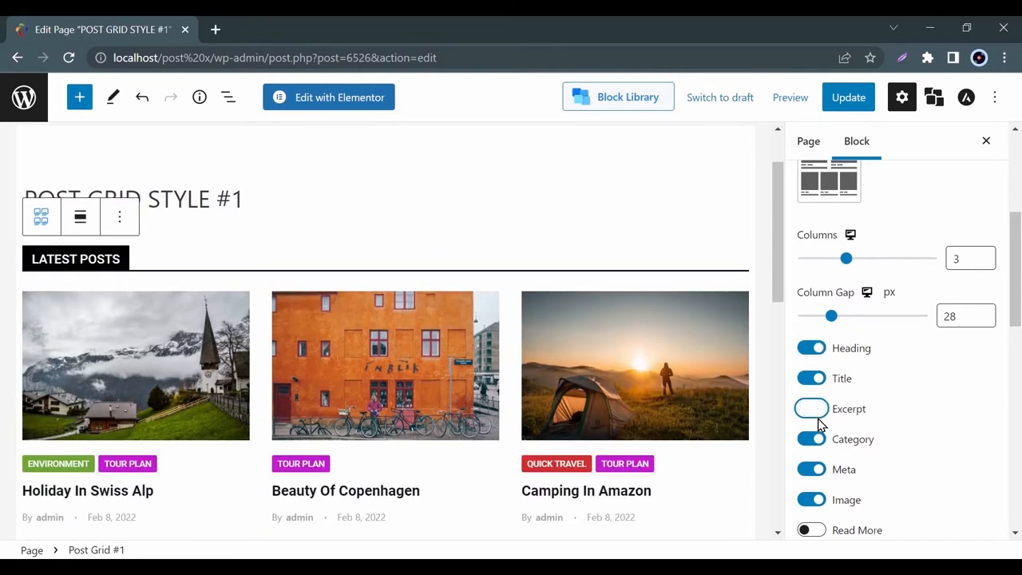
{"action": "left_click", "coordinate": [811, 409]}
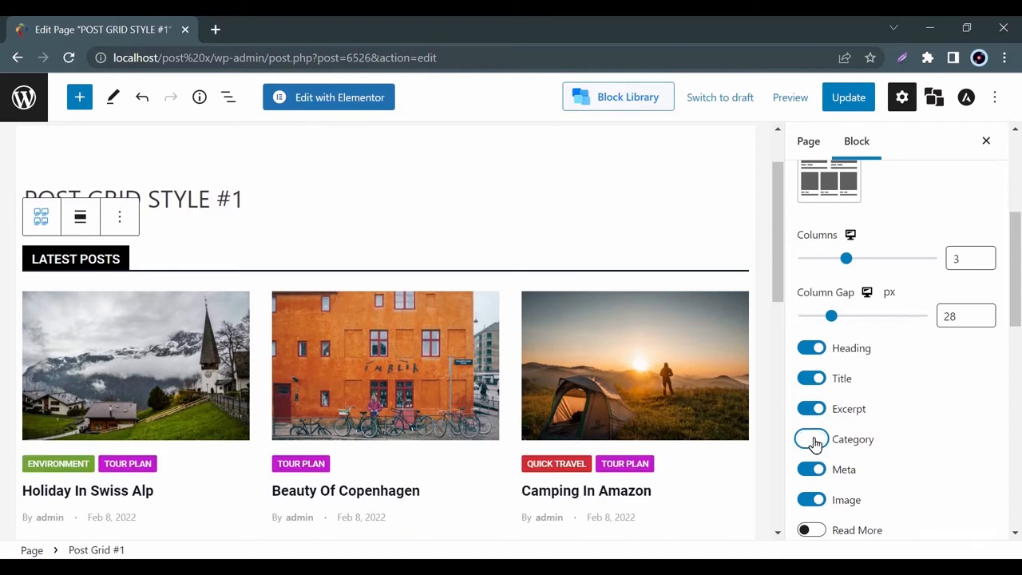
{"action": "left_click", "coordinate": [811, 438]}
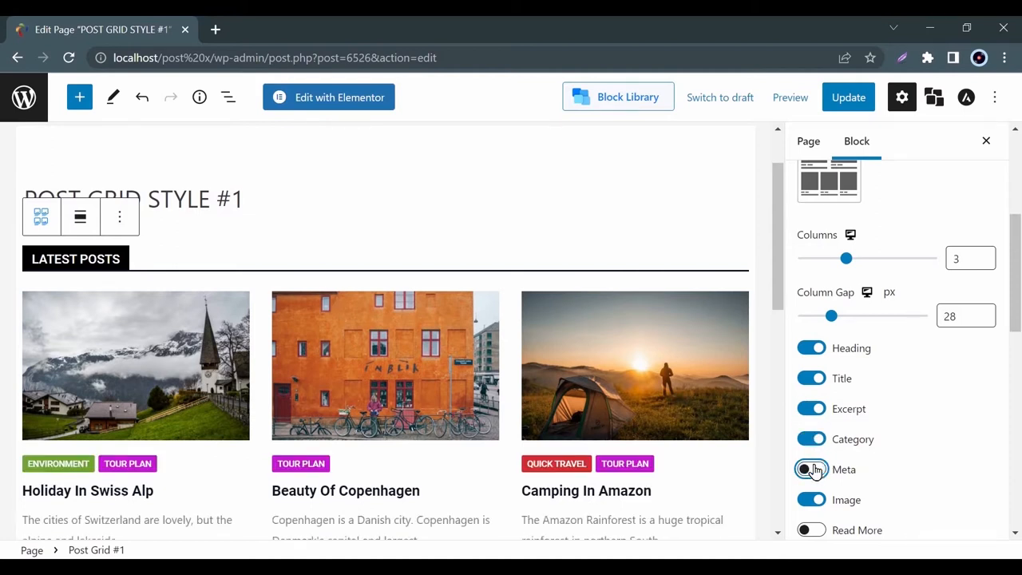
{"action": "left_click", "coordinate": [812, 470]}
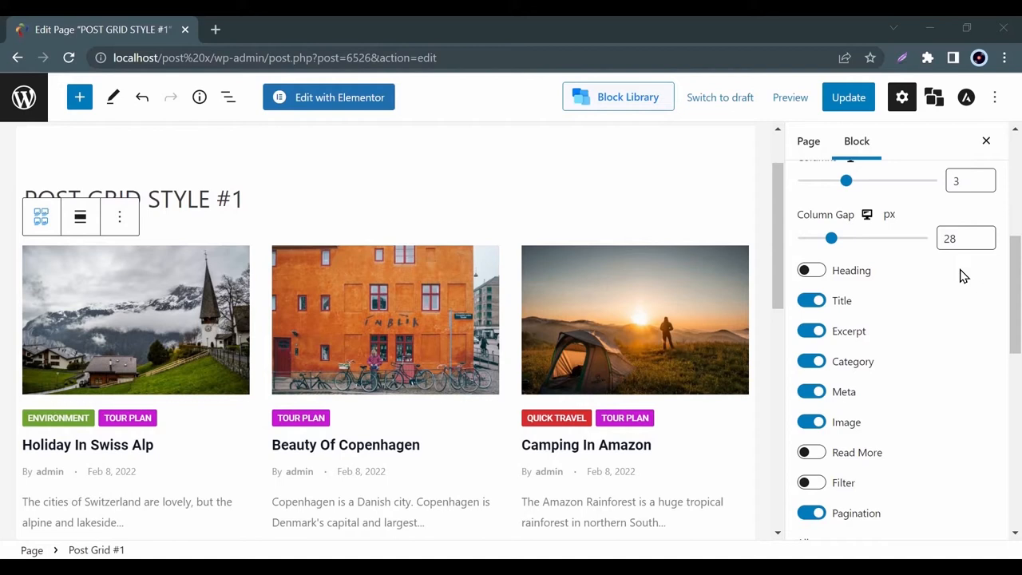
{"action": "mouse_move", "coordinate": [834, 281]}
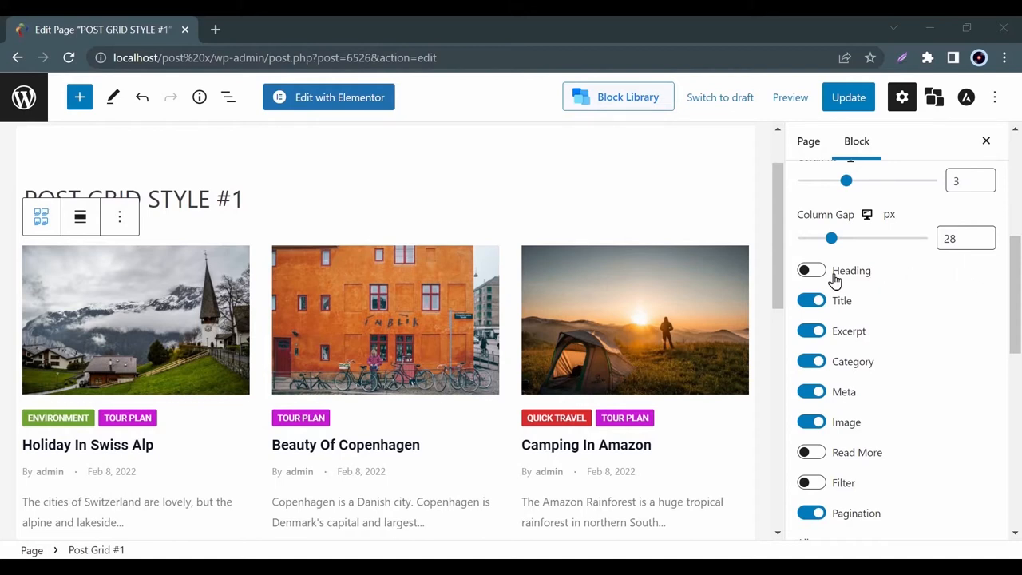
{"action": "left_click", "coordinate": [811, 270]}
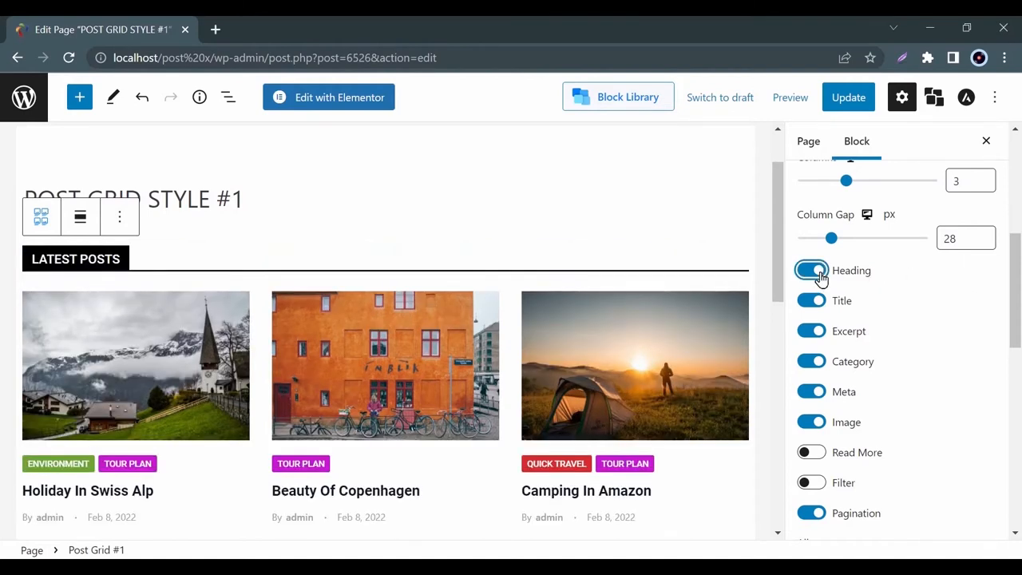
{"action": "scroll", "scroll_direction": "down", "scroll_amount": 3}
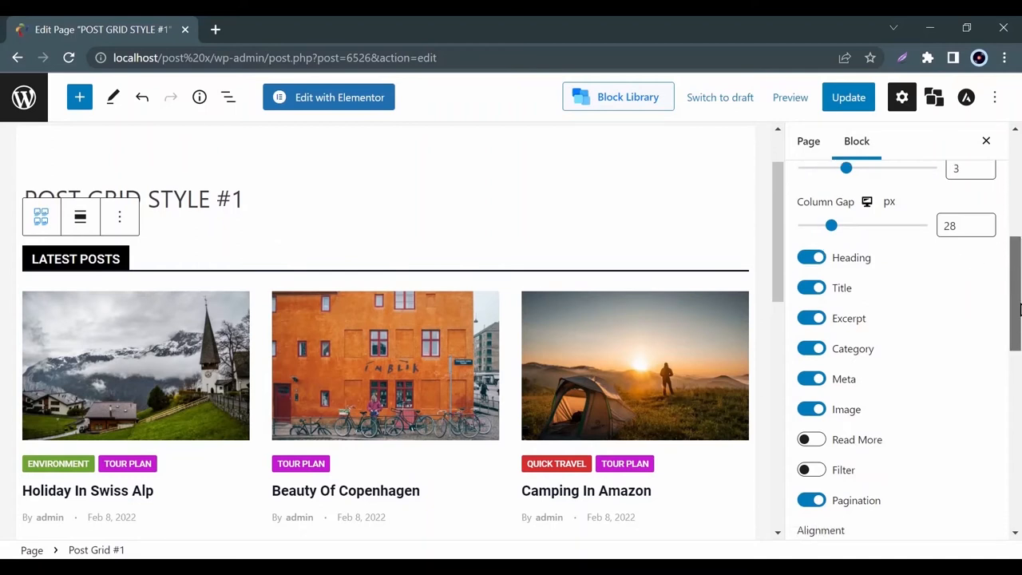
Step: Expand the query settings and set Taxonomy to Multiple Taxonomy
{"action": "scroll", "scroll_direction": "down", "scroll_amount": 3}
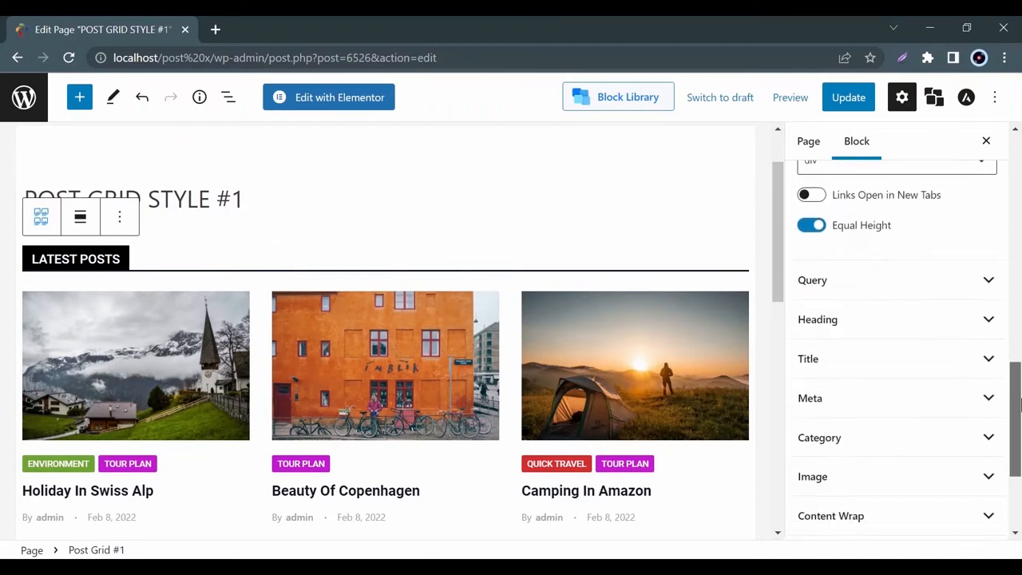
{"action": "left_click", "coordinate": [817, 319]}
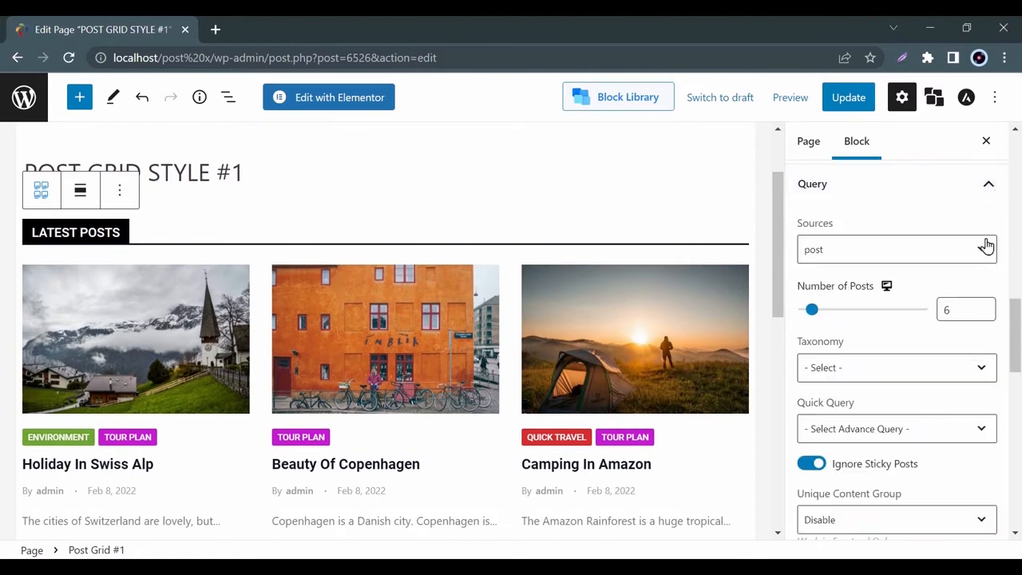
{"action": "left_click", "coordinate": [894, 249]}
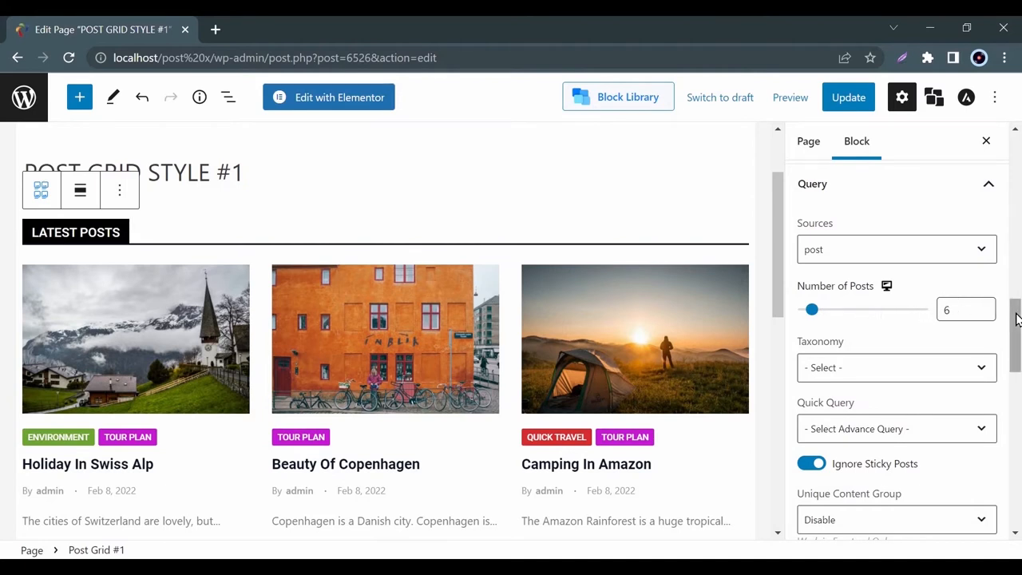
{"action": "scroll", "scroll_direction": "down", "scroll_amount": 3}
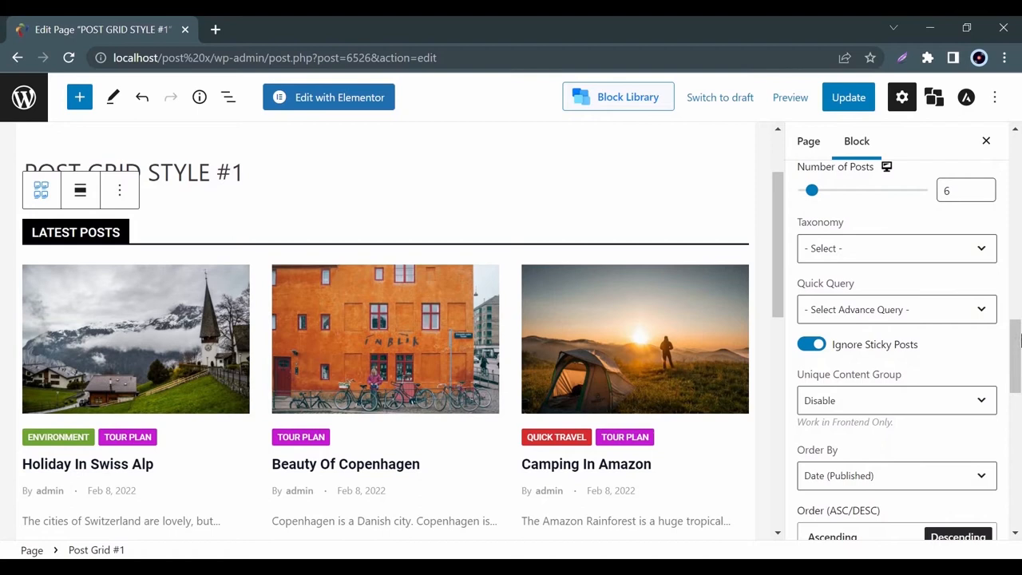
{"action": "left_click", "coordinate": [897, 249]}
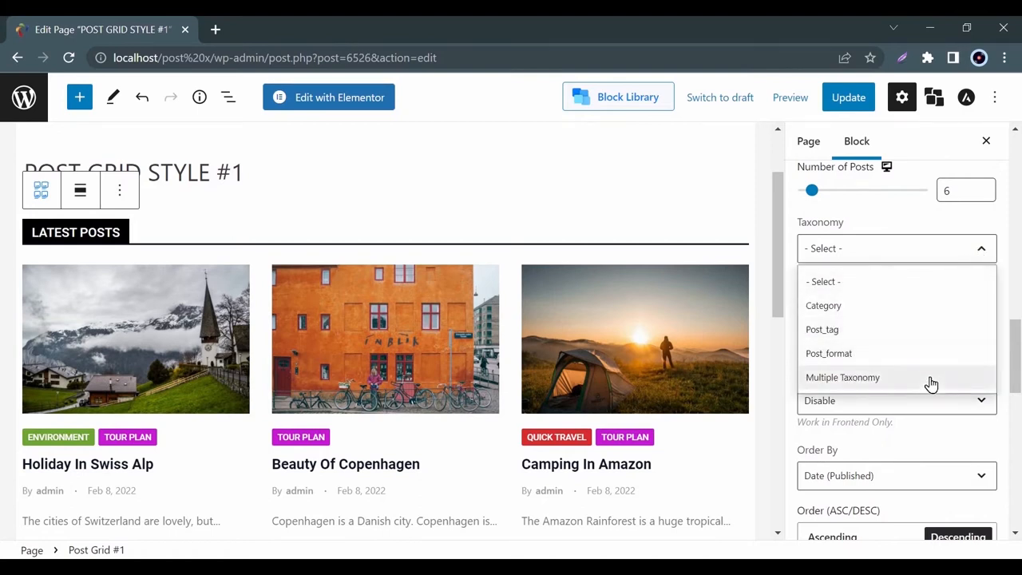
{"action": "left_click", "coordinate": [843, 377]}
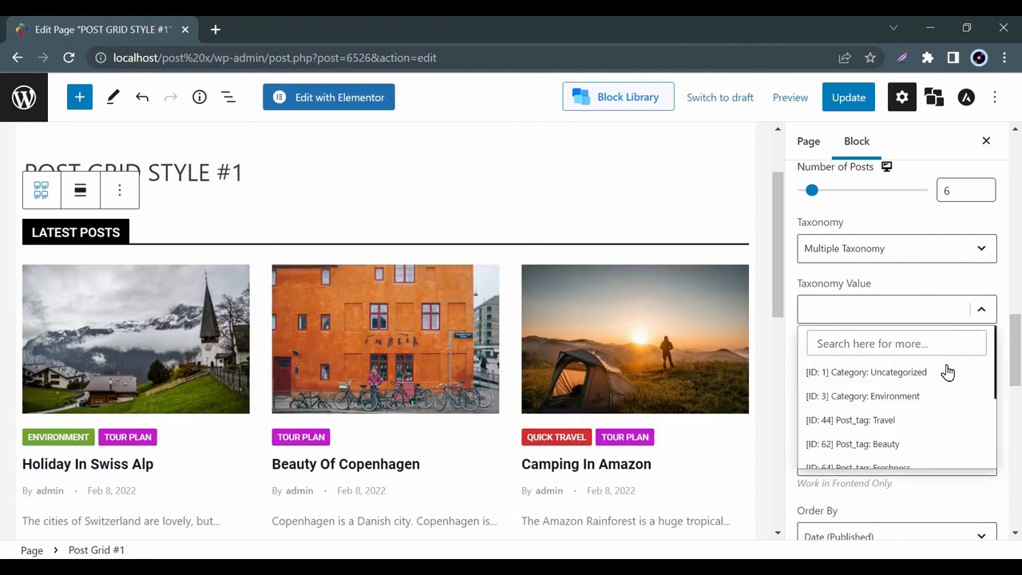
Step: Pick Category: Environment and Post_tag: Beauty as taxonomy values, then view Quick Query choices
{"action": "left_click", "coordinate": [862, 396]}
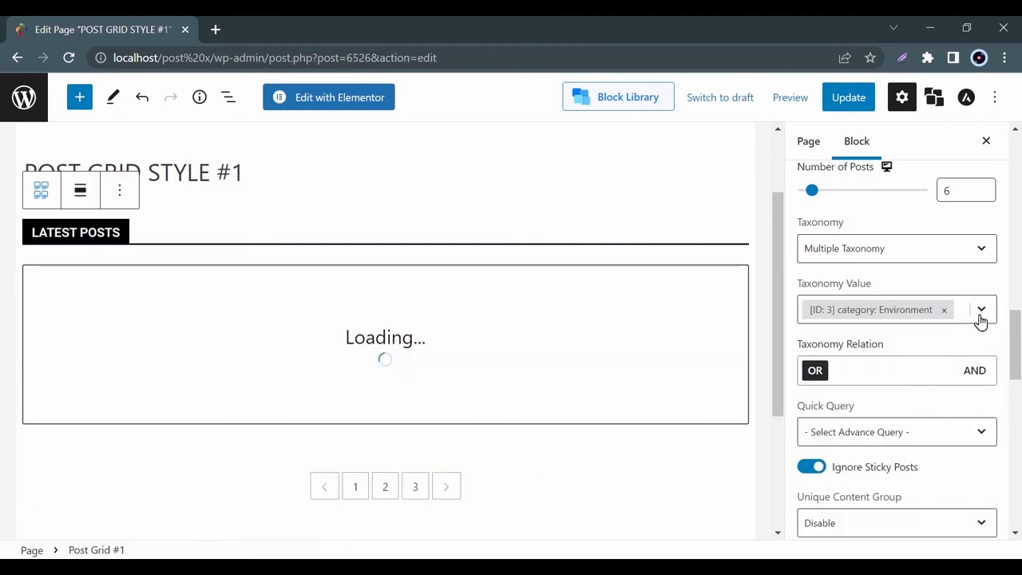
{"action": "left_click", "coordinate": [981, 310]}
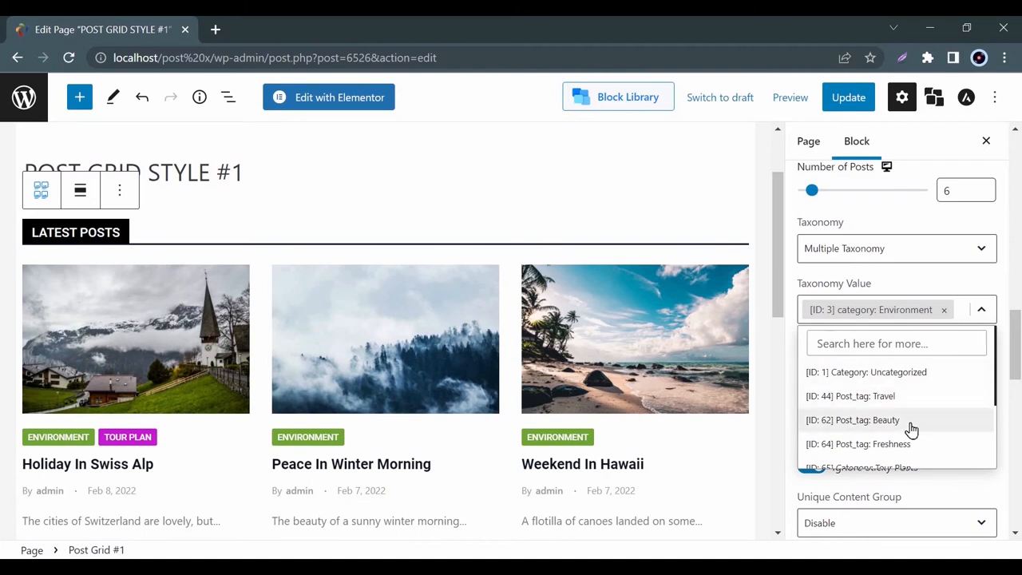
{"action": "left_click", "coordinate": [853, 419]}
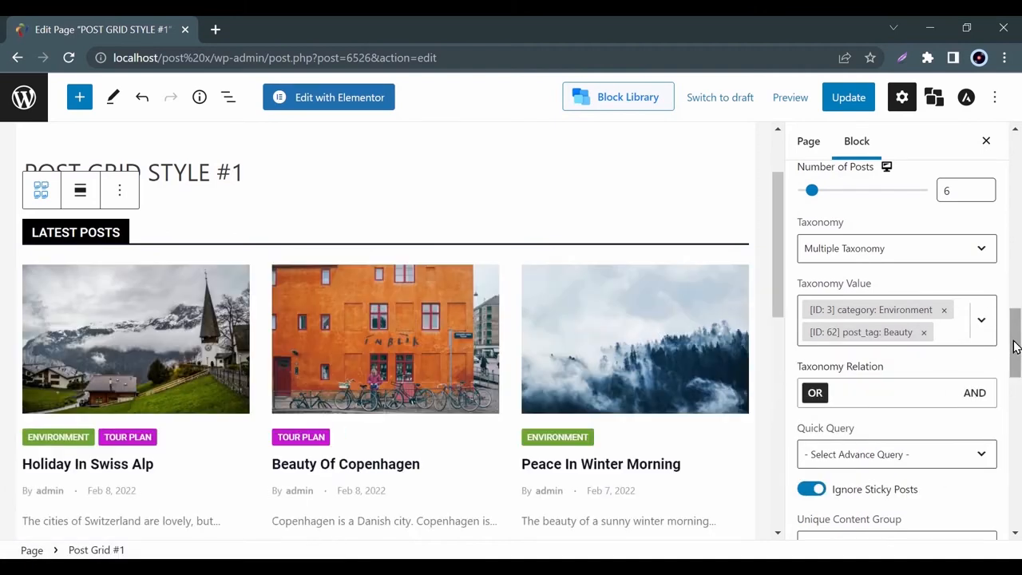
{"action": "left_click", "coordinate": [896, 340]}
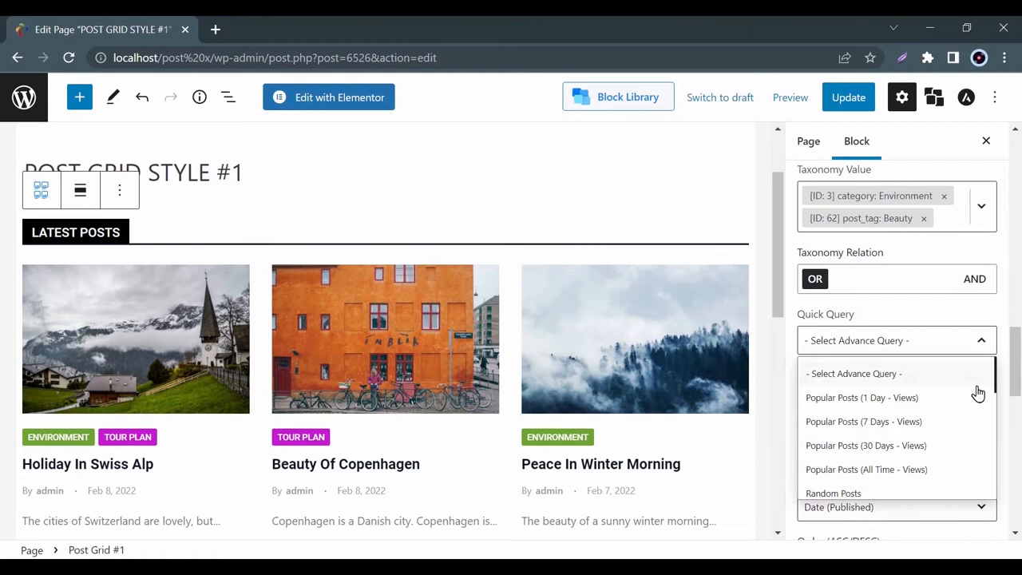
{"action": "scroll", "scroll_direction": "down", "scroll_amount": 3}
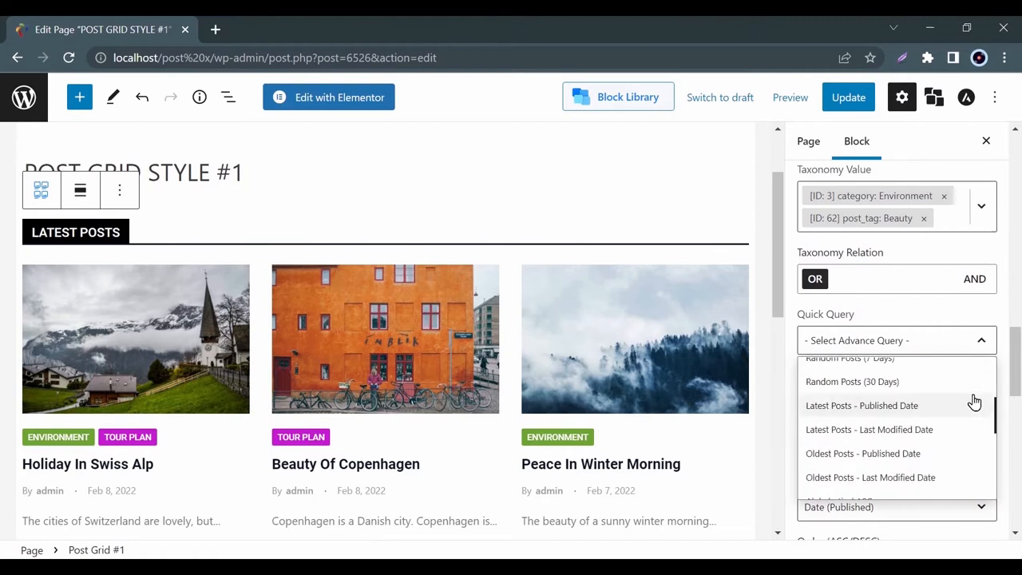
{"action": "scroll", "scroll_direction": "down", "scroll_amount": 3}
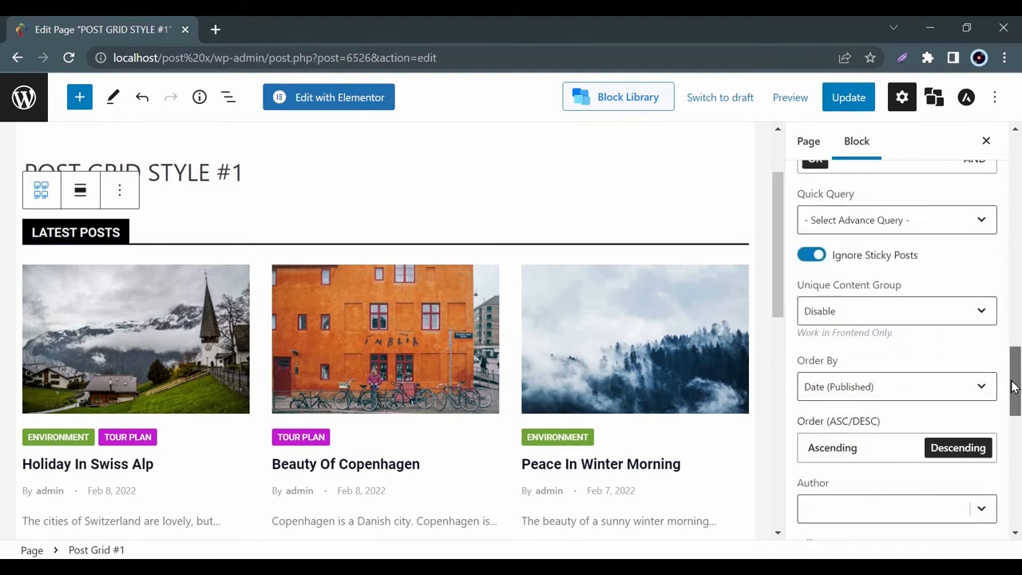
{"action": "left_click", "coordinate": [897, 309]}
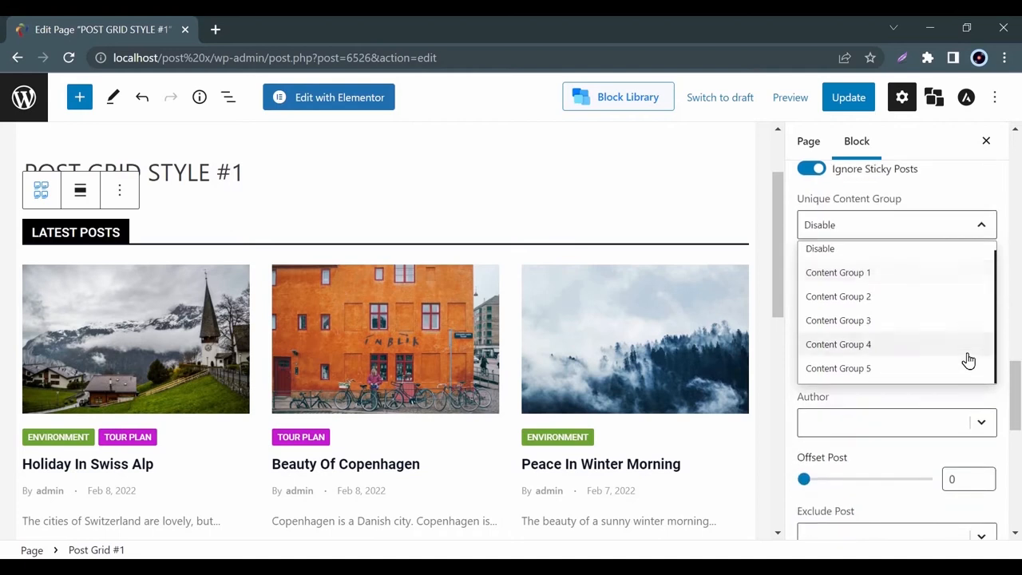
{"action": "left_click", "coordinate": [821, 249]}
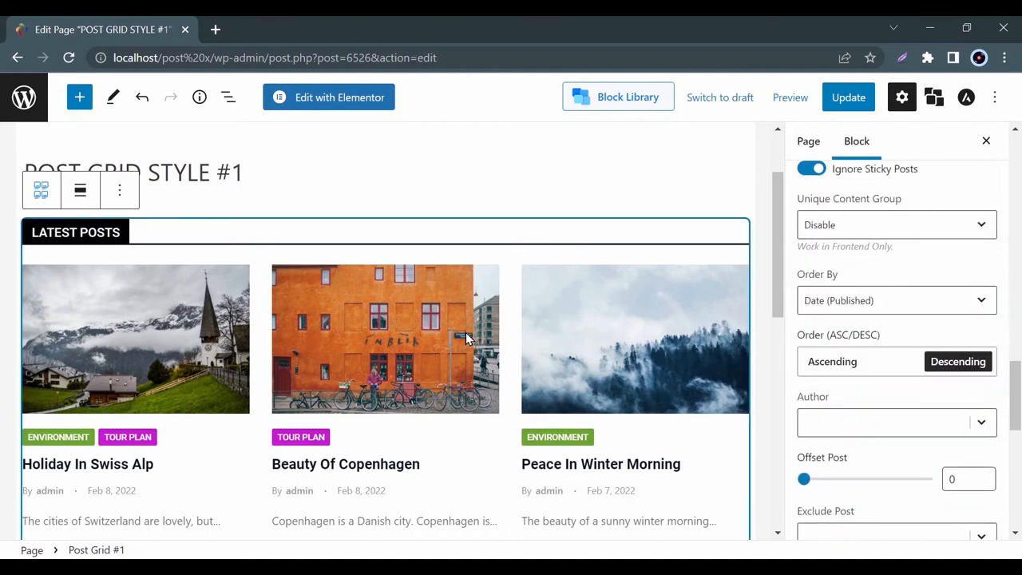
{"action": "left_click", "coordinate": [896, 300]}
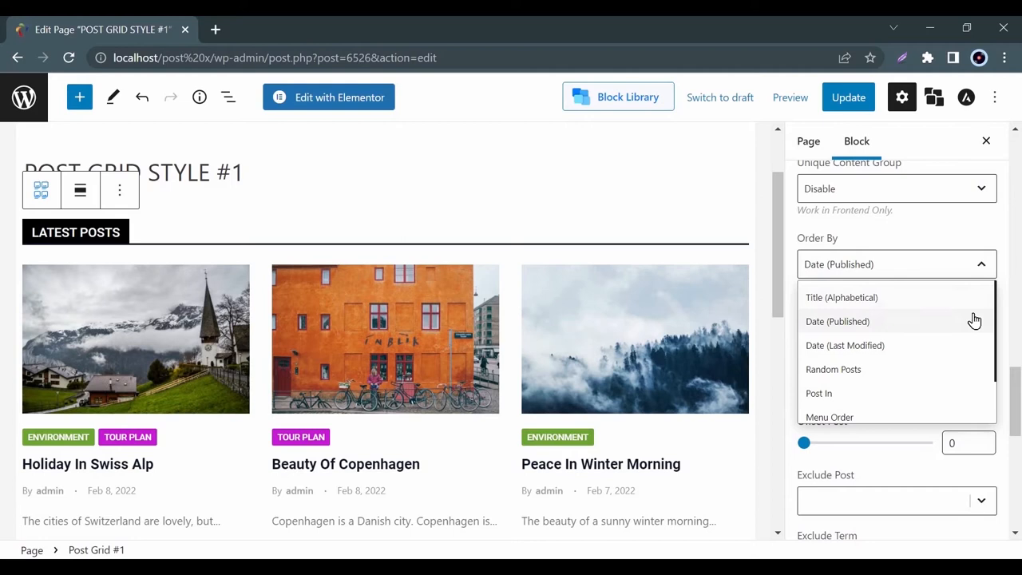
{"action": "mouse_move", "coordinate": [975, 398]}
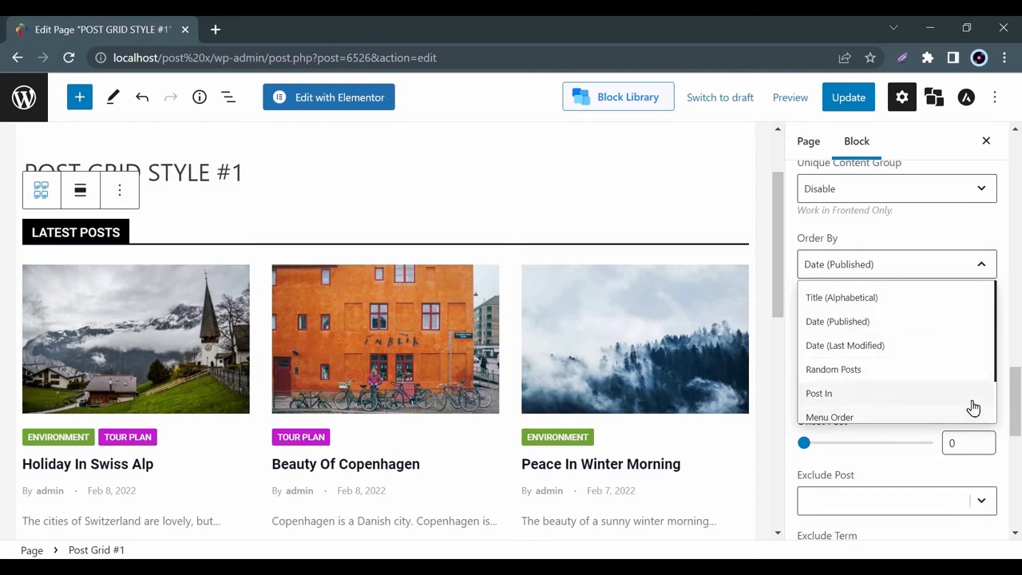
{"action": "scroll", "scroll_direction": "down", "scroll_amount": 3}
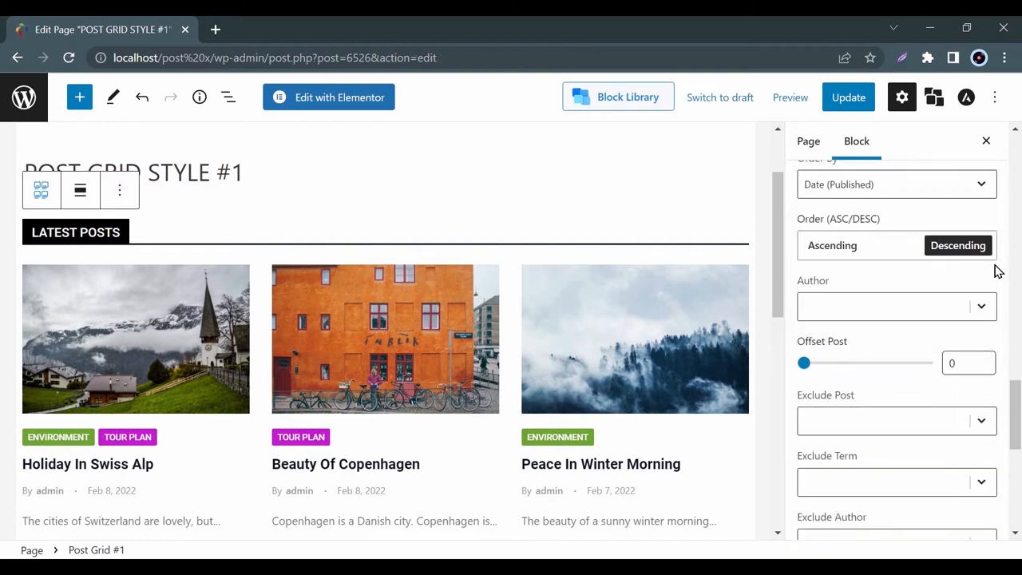
{"action": "left_click", "coordinate": [897, 307]}
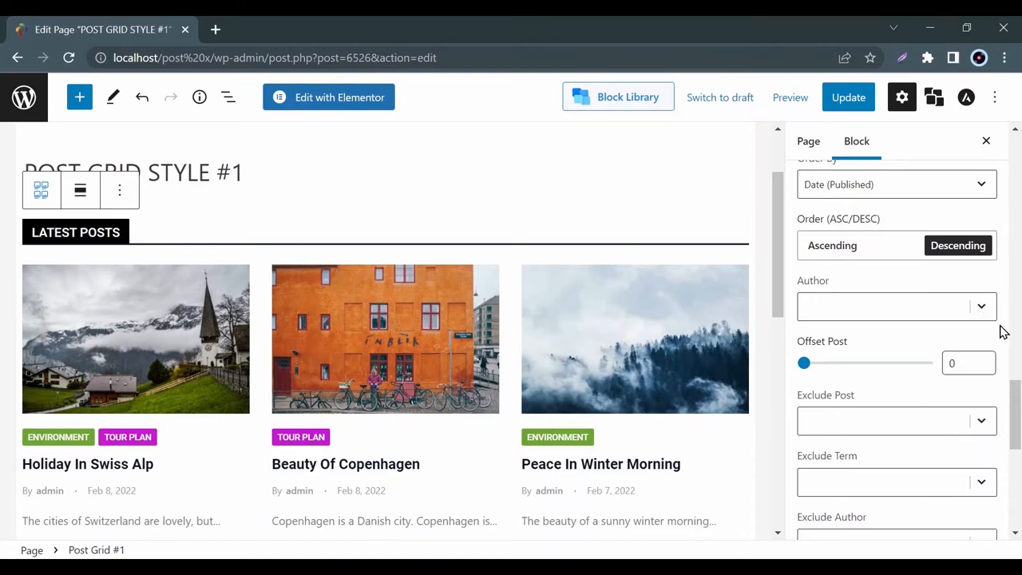
{"action": "scroll", "scroll_direction": "down", "scroll_amount": 3}
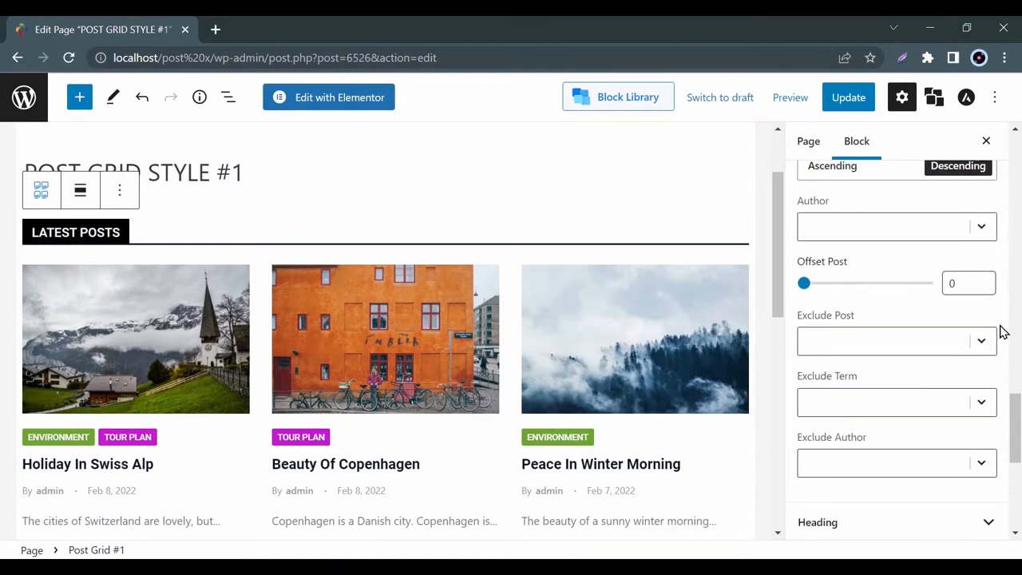
{"action": "scroll", "scroll_direction": "down", "scroll_amount": 3}
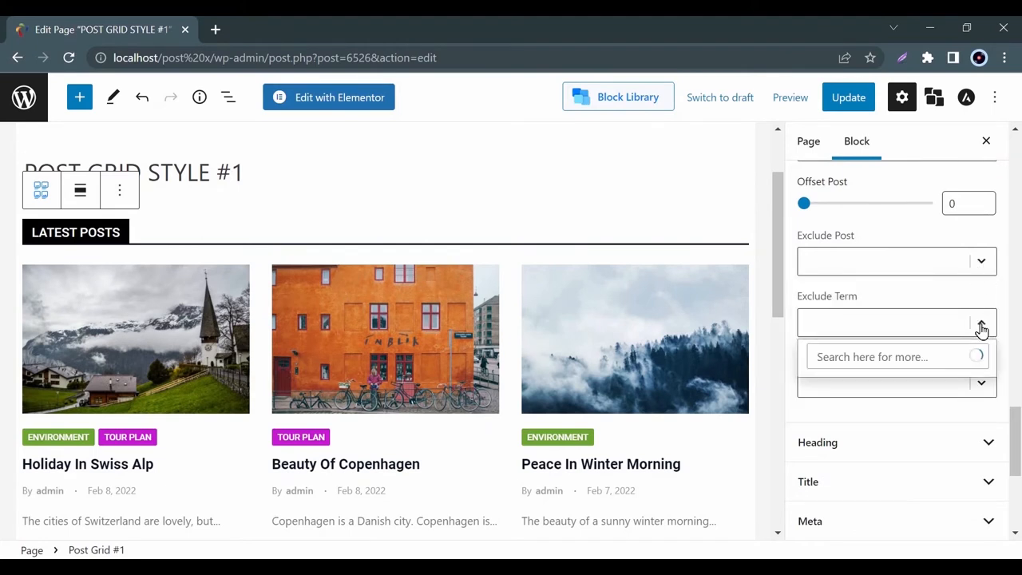
{"action": "left_click", "coordinate": [981, 323]}
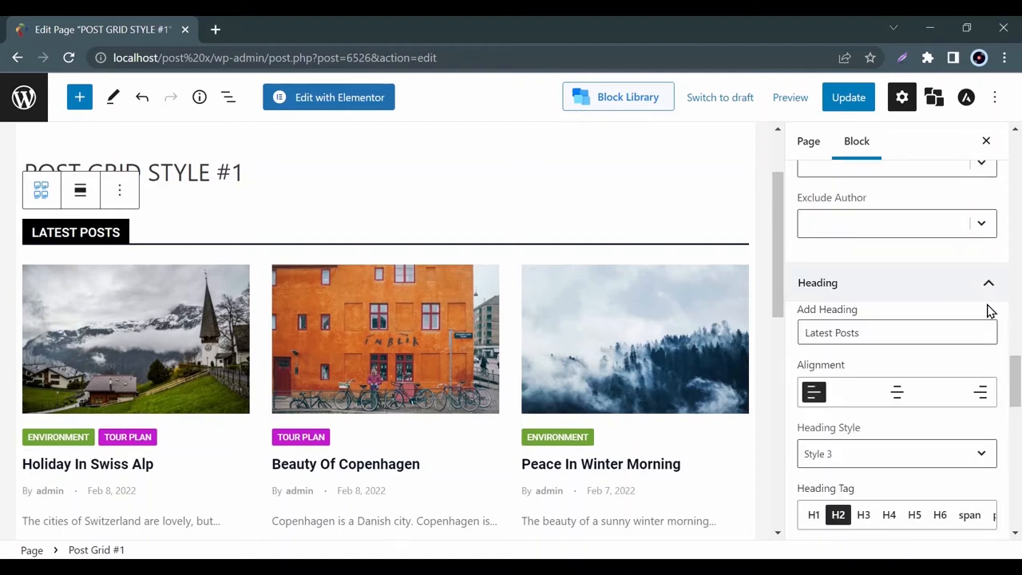
Step: Center the Latest Posts heading briefly, then return it to left alignment
{"action": "scroll", "scroll_direction": "down", "scroll_amount": 3}
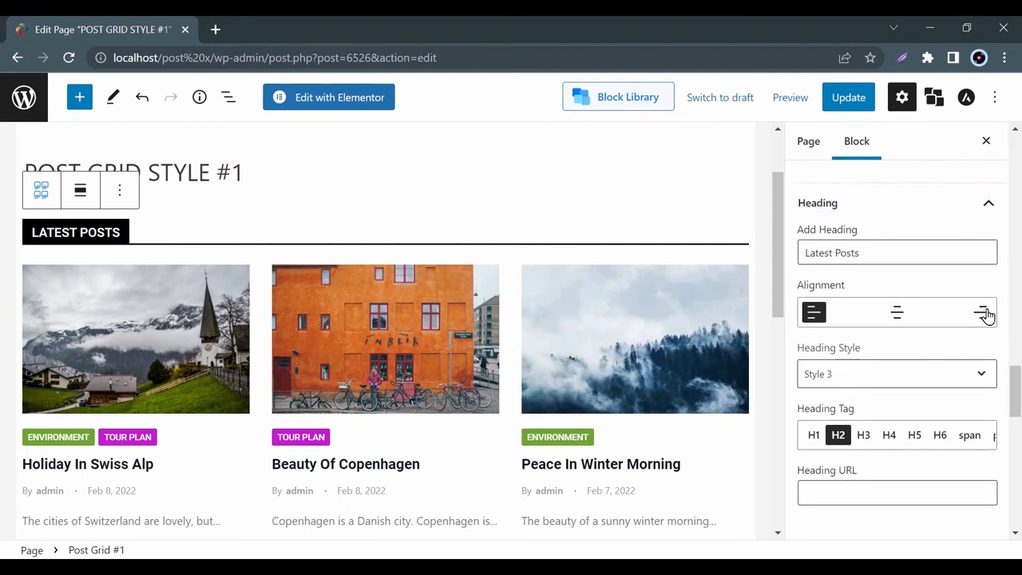
{"action": "left_click", "coordinate": [898, 311]}
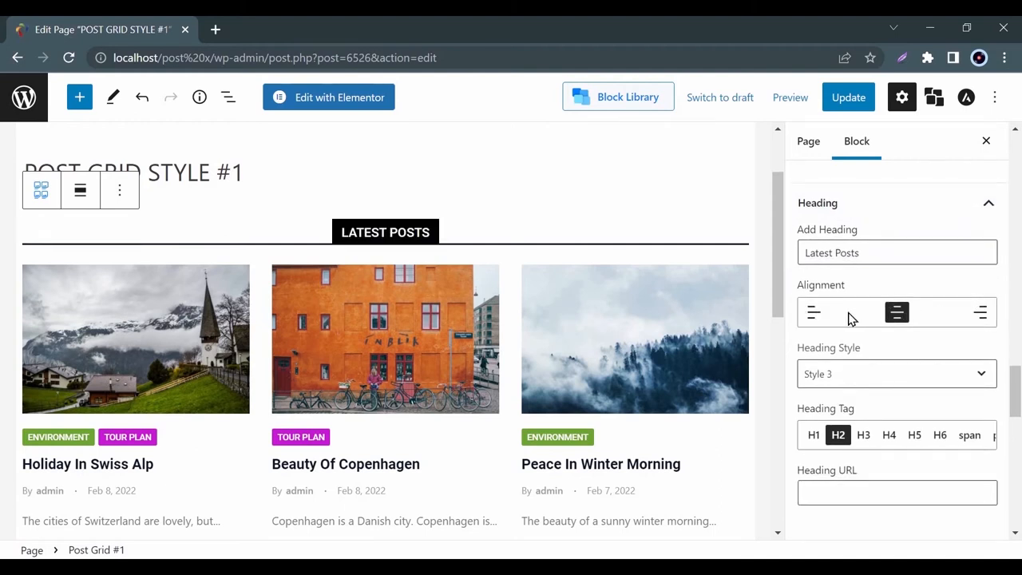
{"action": "left_click", "coordinate": [813, 311]}
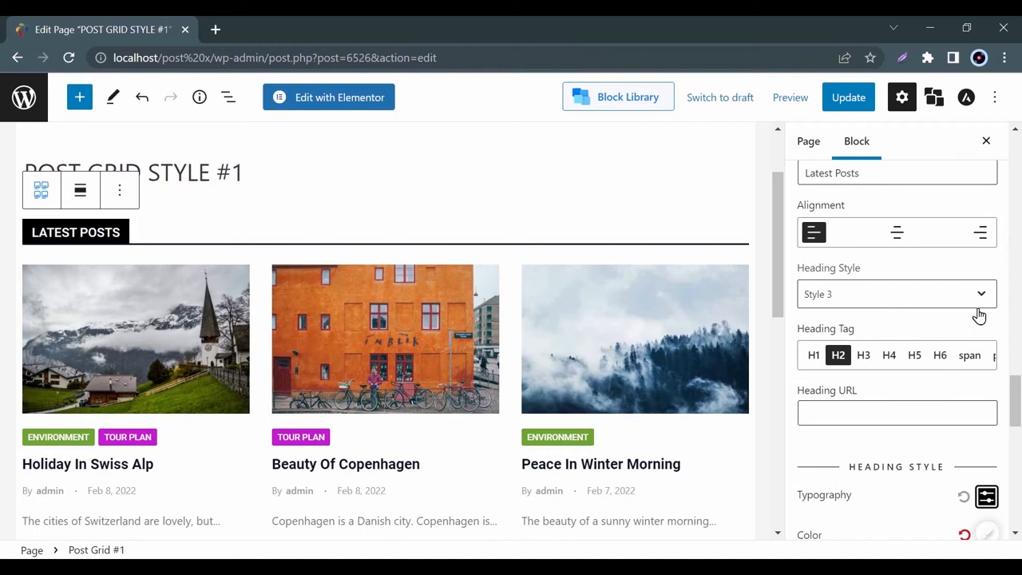
Step: Review the heading style choices and scroll through border, spacing and padding settings
{"action": "left_click", "coordinate": [898, 294]}
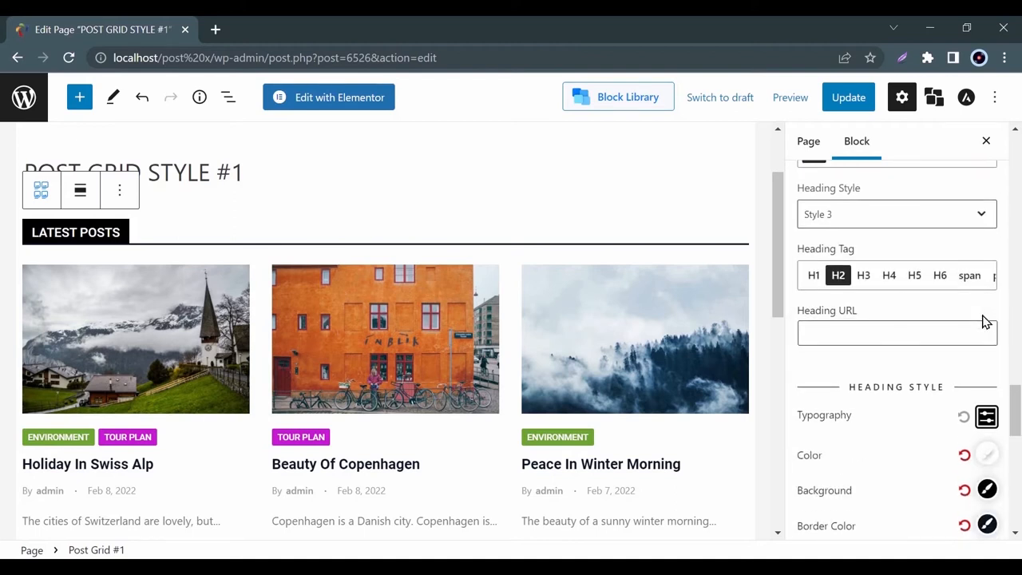
{"action": "left_click", "coordinate": [987, 415]}
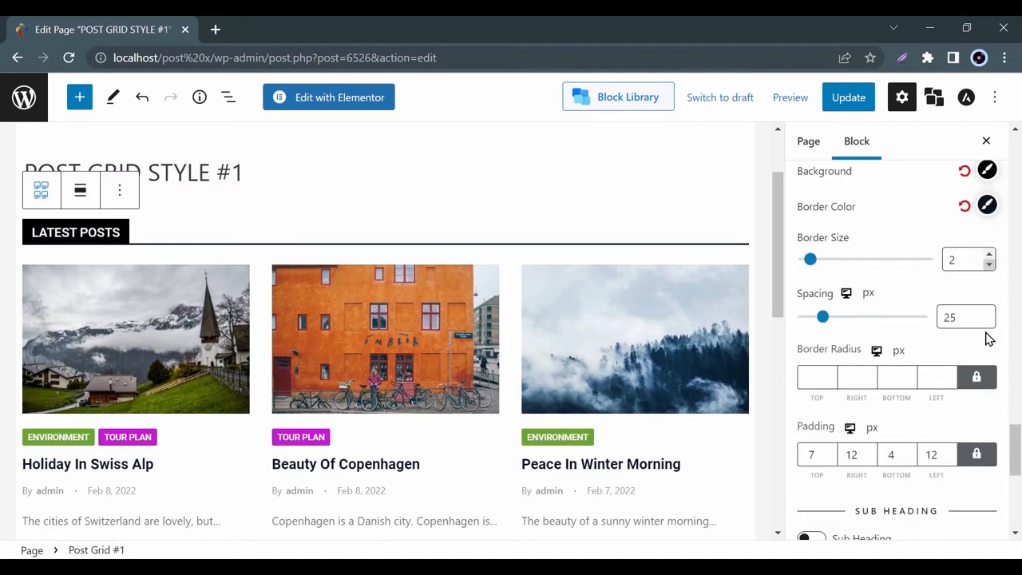
{"action": "scroll", "scroll_direction": "down", "scroll_amount": 3}
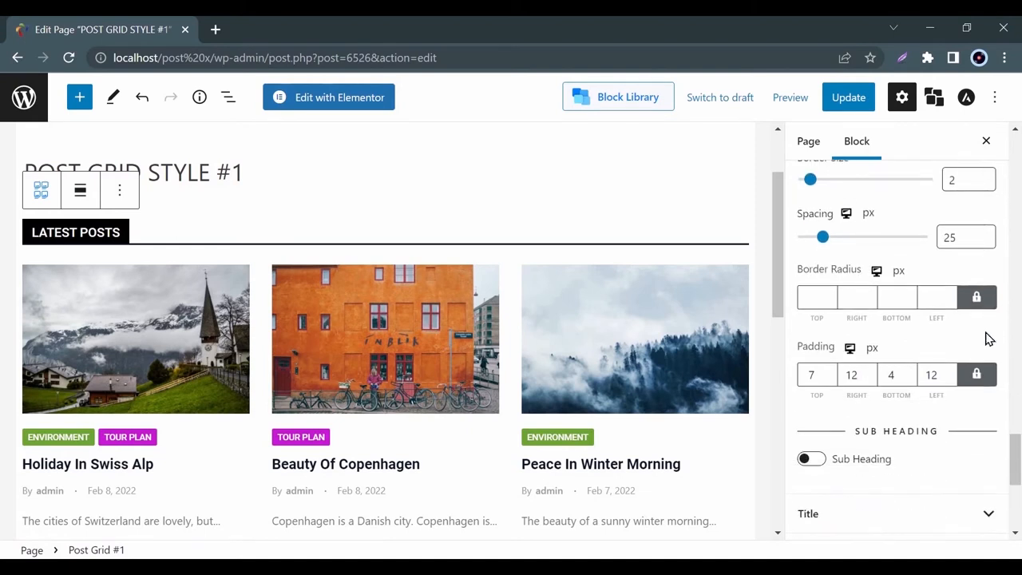
{"action": "left_click", "coordinate": [808, 514]}
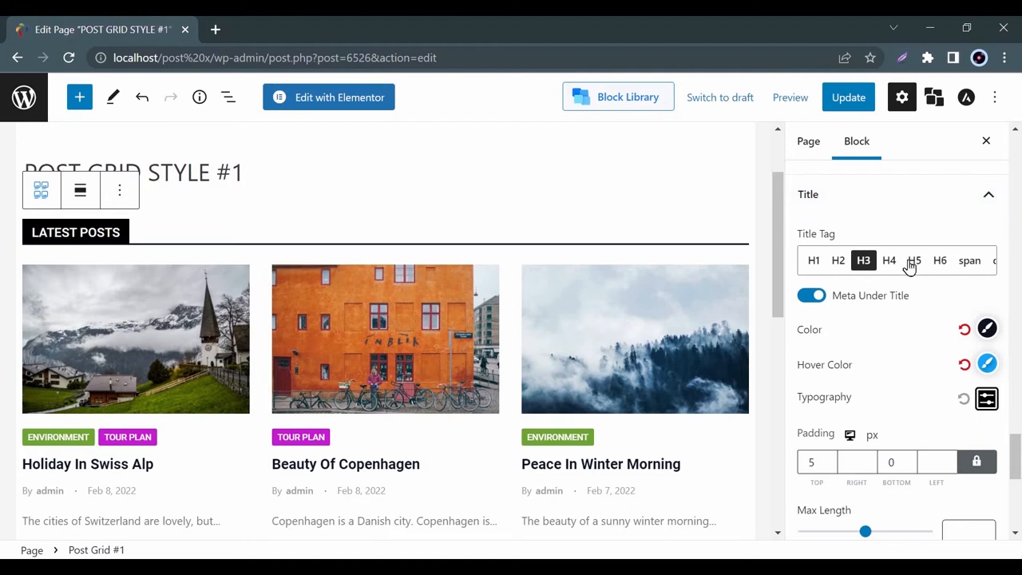
Step: View the title hover colour #11A5FB in the colour picker and close it
{"action": "left_click", "coordinate": [987, 329]}
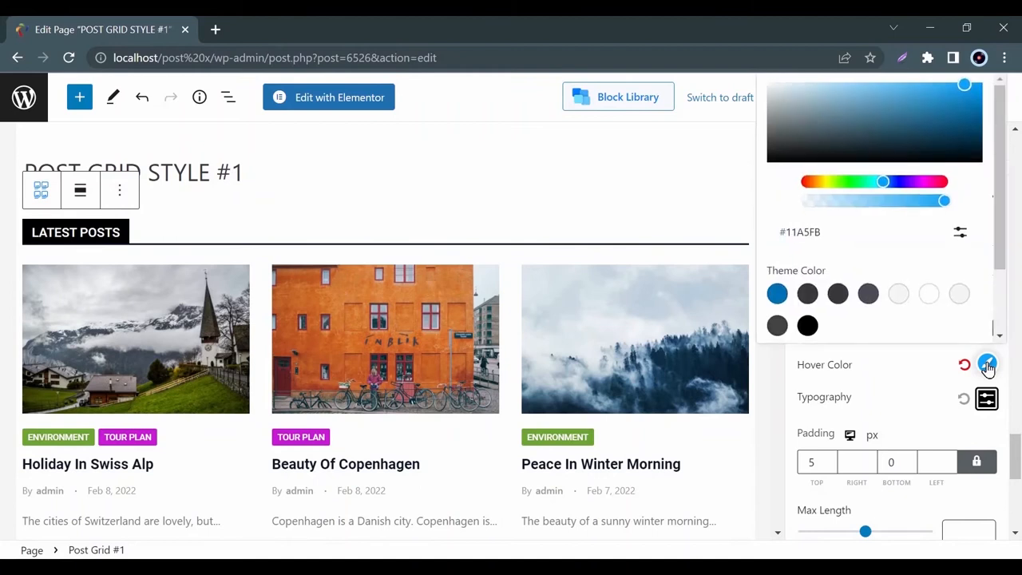
{"action": "left_click", "coordinate": [988, 365]}
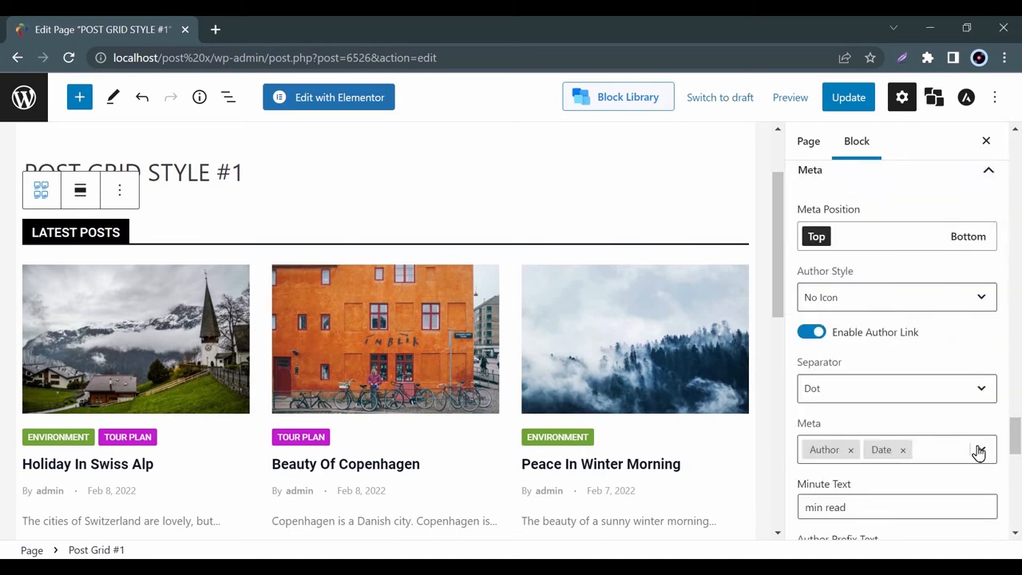
Step: Add Reading Time to the meta line, keep meta position on top, and review separator and colour settings
{"action": "left_click", "coordinate": [981, 449]}
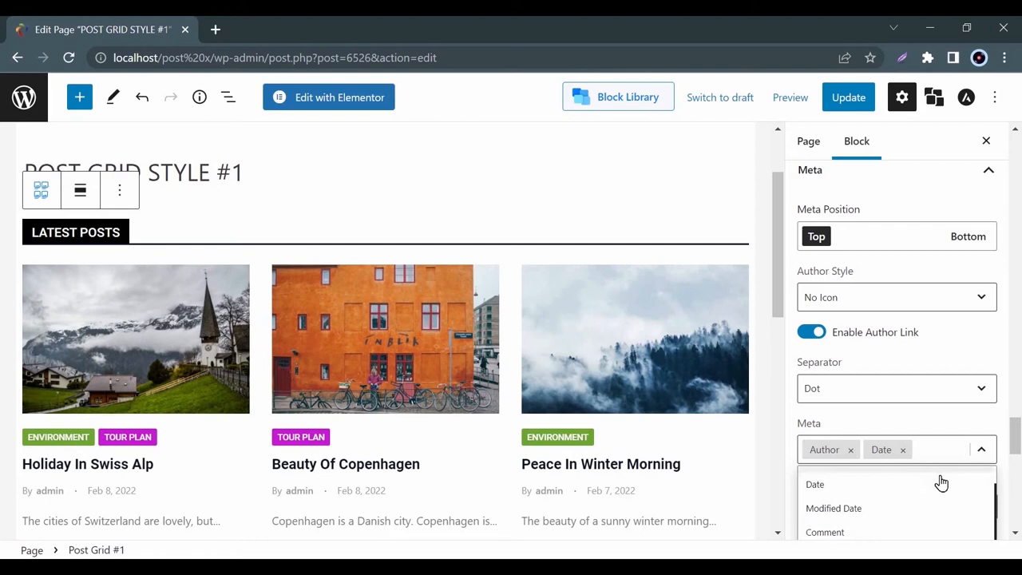
{"action": "scroll", "scroll_direction": "down", "scroll_amount": 3}
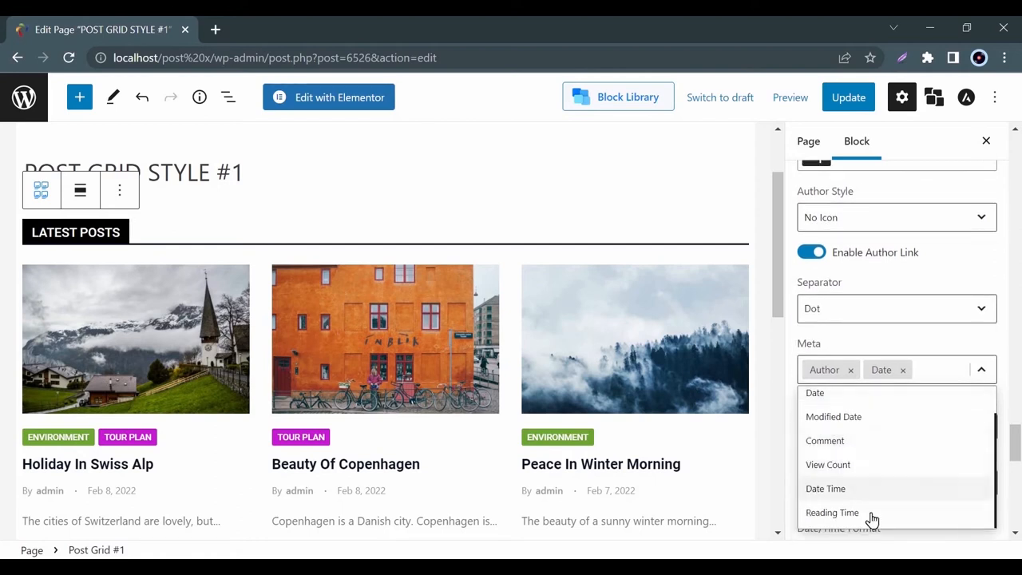
{"action": "left_click", "coordinate": [832, 511]}
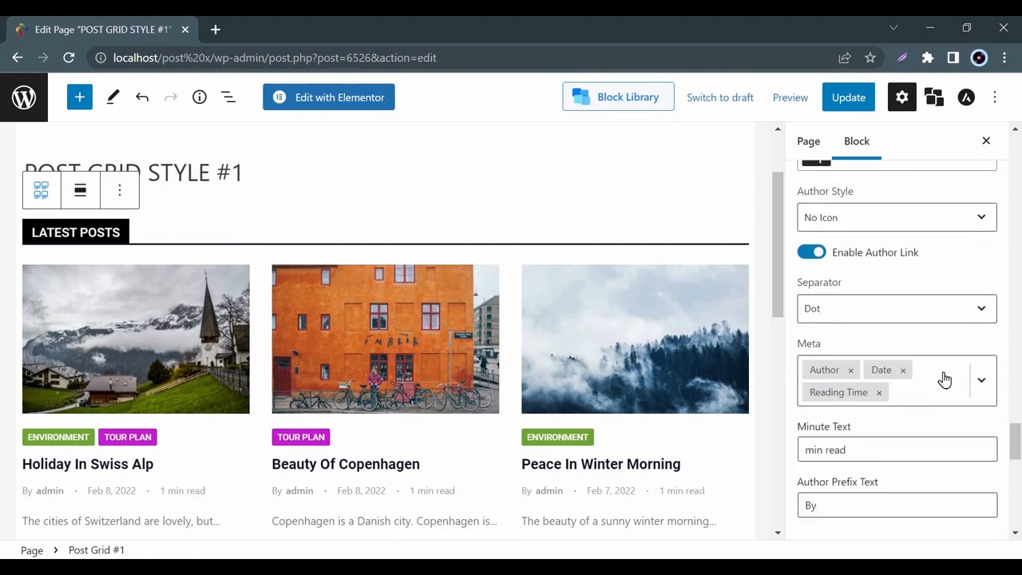
{"action": "mouse_move", "coordinate": [978, 311]}
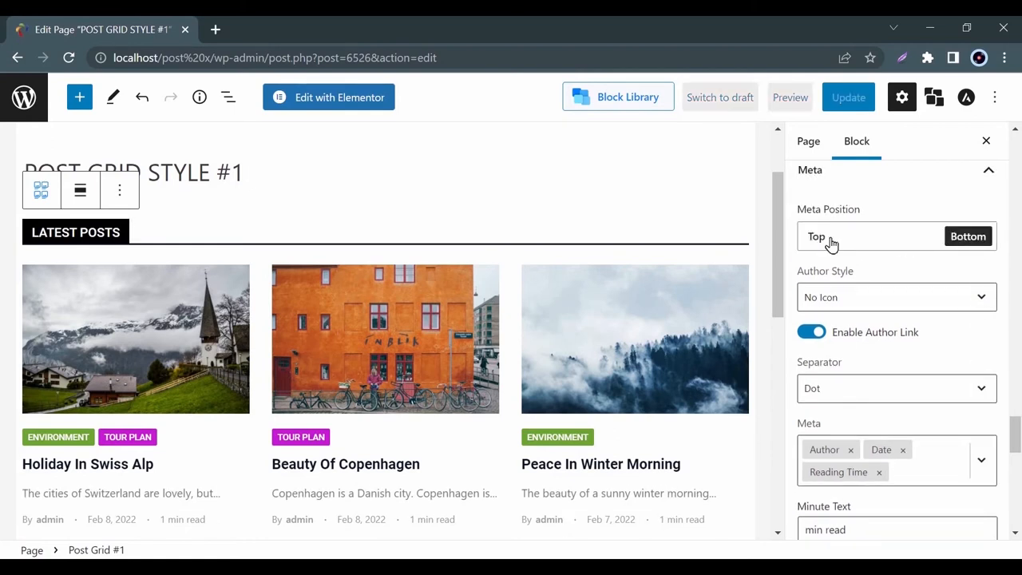
{"action": "left_click", "coordinate": [816, 236]}
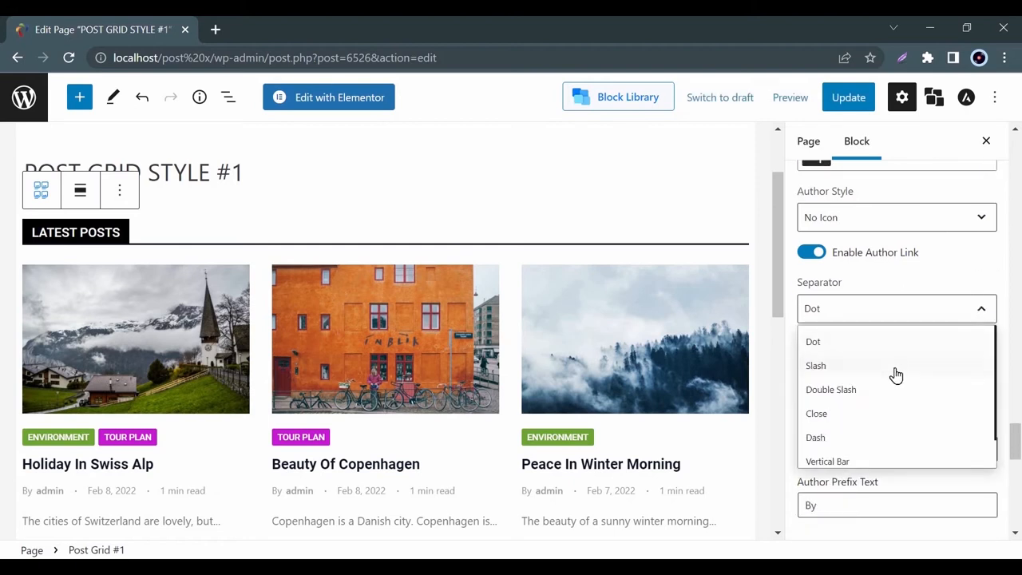
{"action": "left_click", "coordinate": [815, 364]}
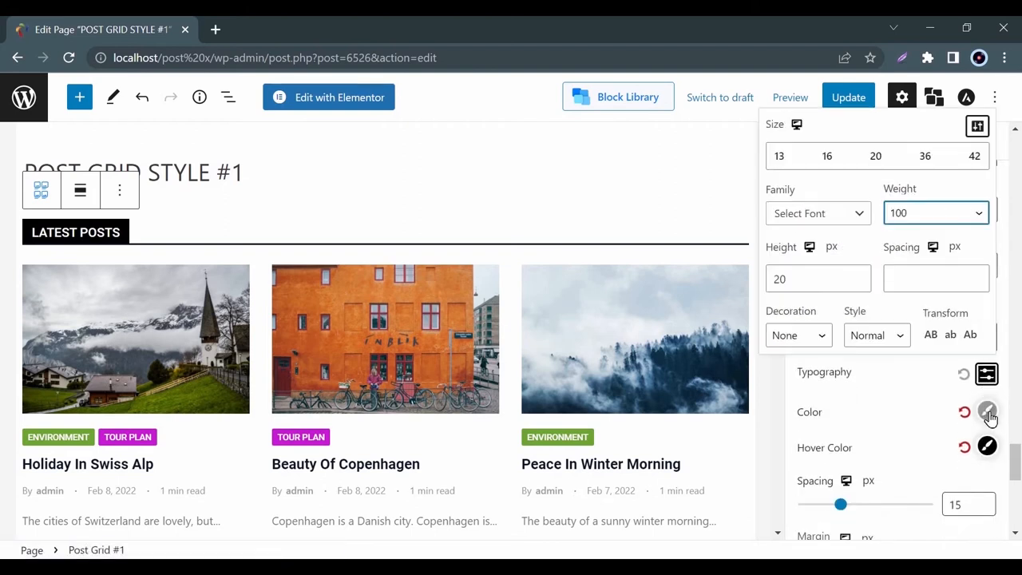
{"action": "left_click", "coordinate": [987, 412]}
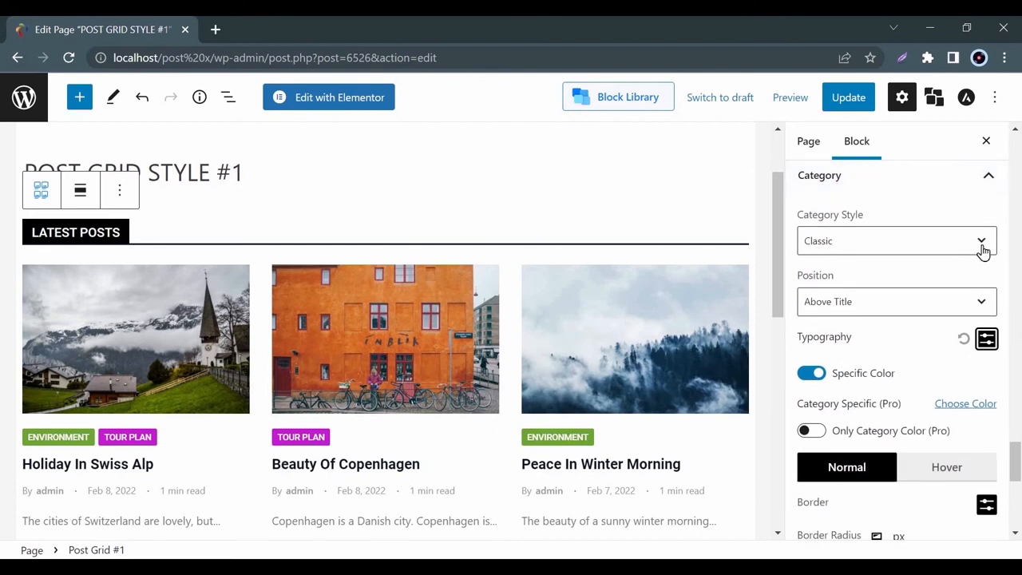
{"action": "mouse_move", "coordinate": [984, 256]}
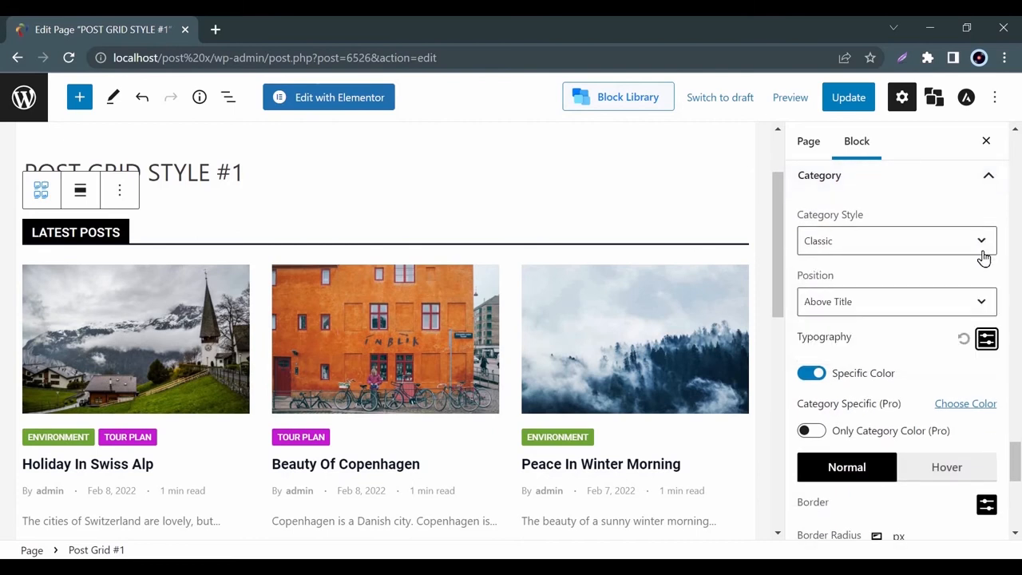
{"action": "left_click", "coordinate": [896, 301]}
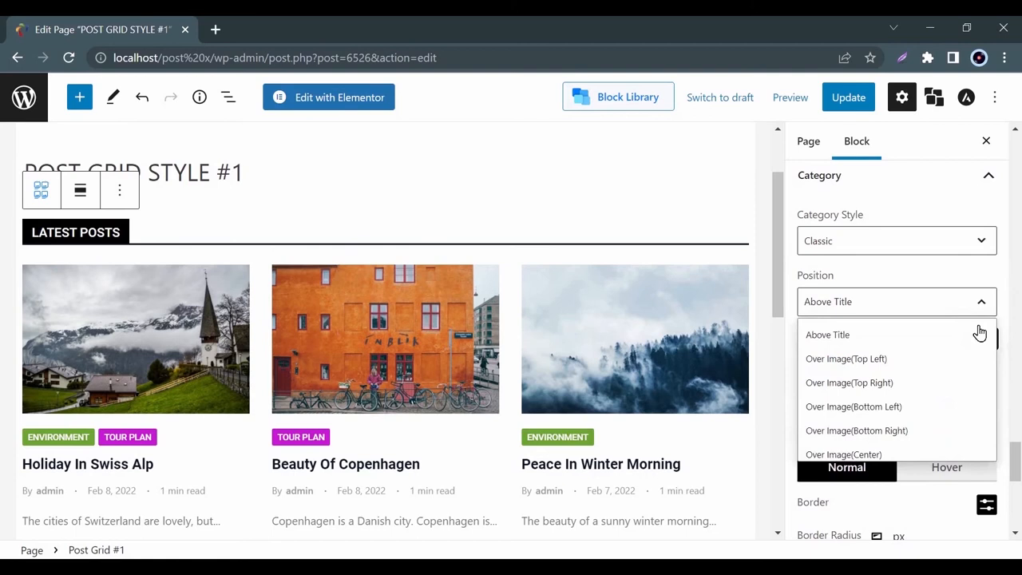
{"action": "left_click", "coordinate": [827, 335]}
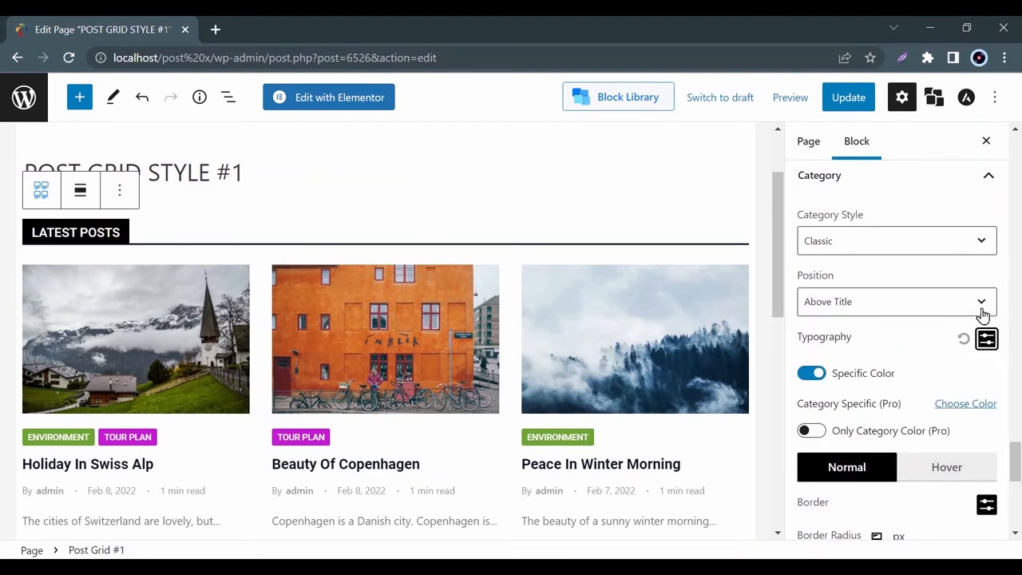
{"action": "scroll", "scroll_direction": "down", "scroll_amount": 3}
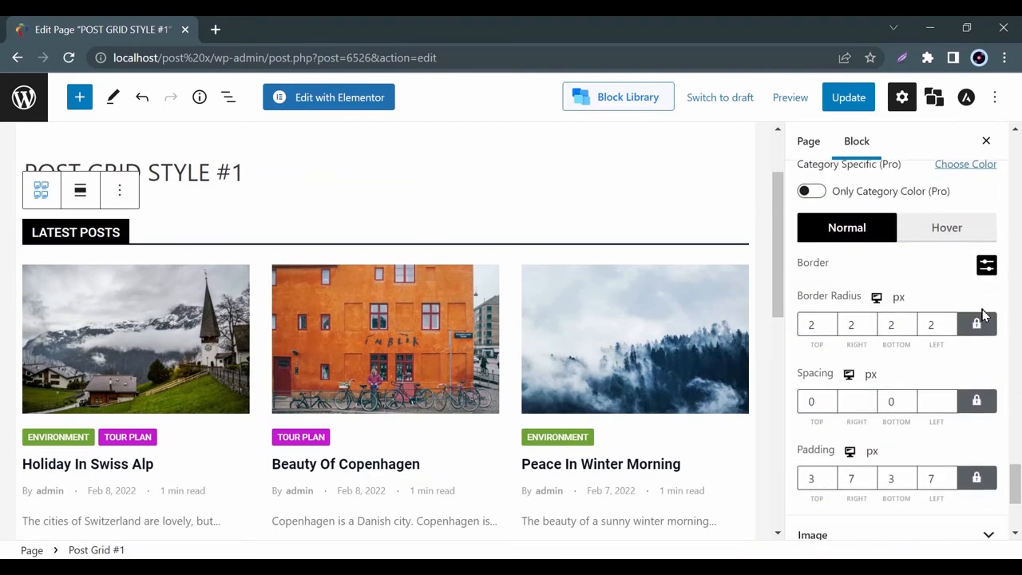
{"action": "scroll", "scroll_direction": "down", "scroll_amount": 3}
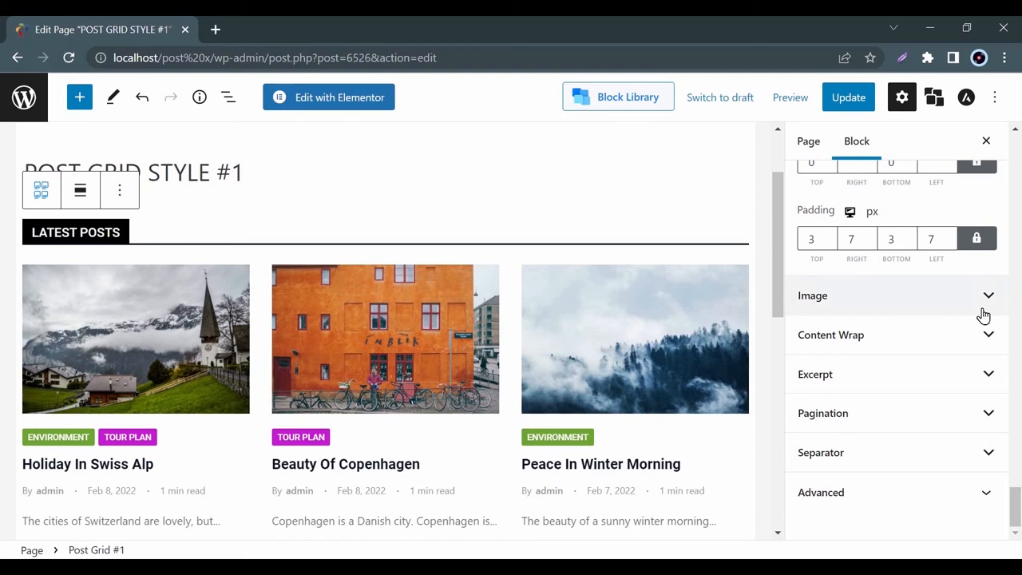
Step: Scroll through the image size, spacing, scale and loading options, leaving them unchanged
{"action": "left_click", "coordinate": [813, 294]}
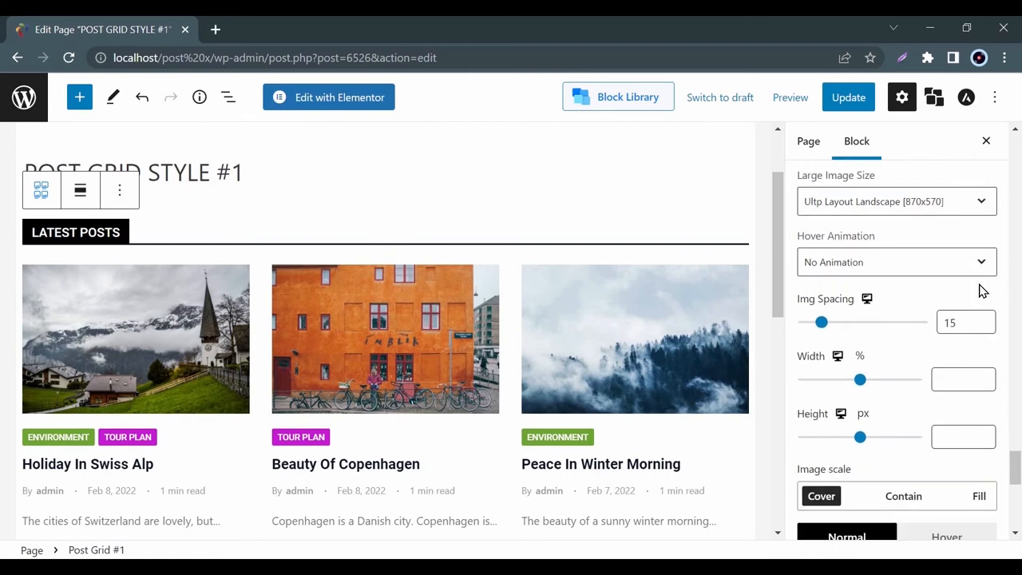
{"action": "scroll", "scroll_direction": "down", "scroll_amount": 3}
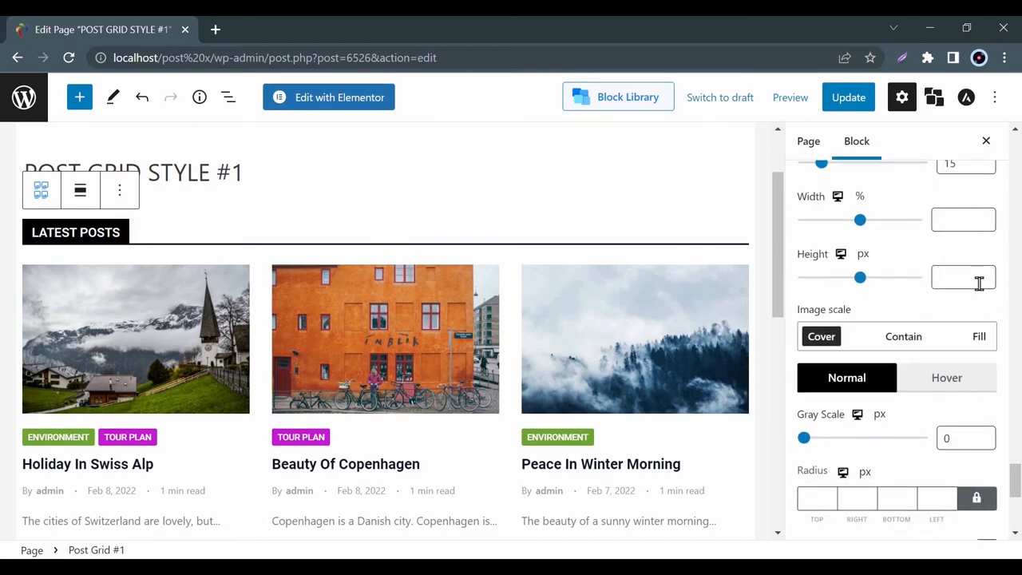
{"action": "scroll", "scroll_direction": "down", "scroll_amount": 3}
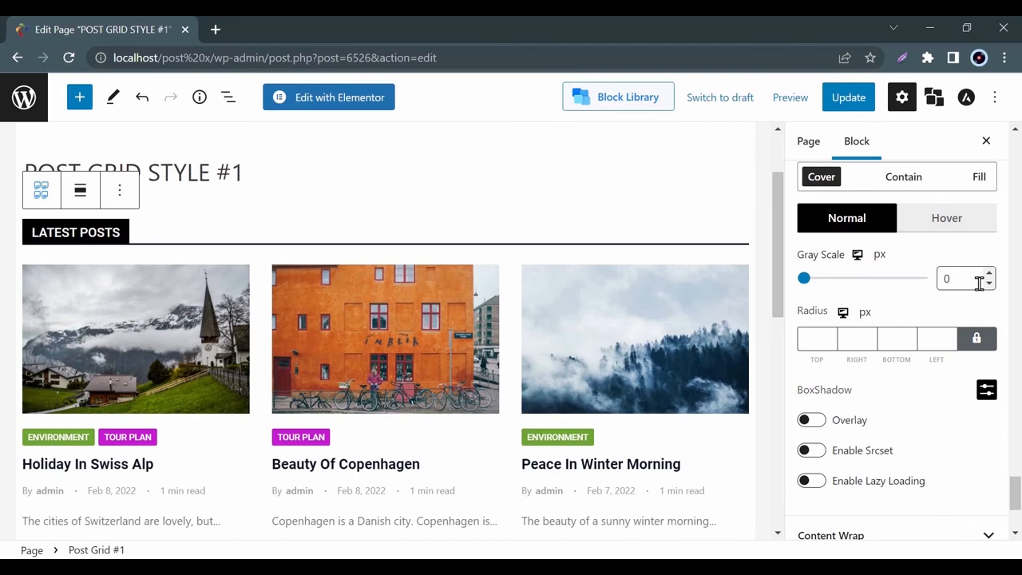
{"action": "scroll", "scroll_direction": "down", "scroll_amount": 3}
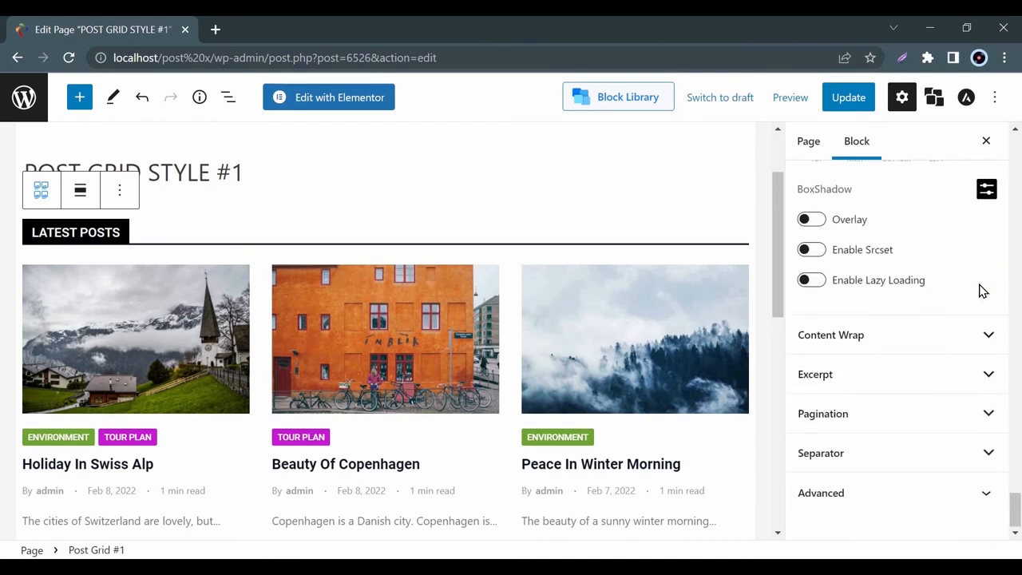
{"action": "left_click", "coordinate": [814, 373]}
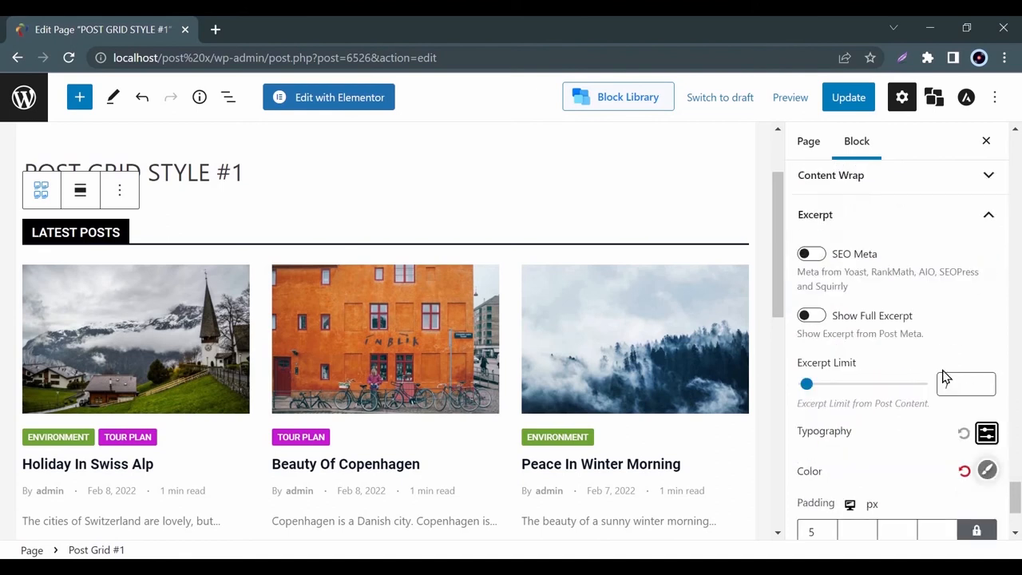
Step: Adjust the Excerpt Limit slider in the Excerpt settings
{"action": "left_click_drag", "start_coordinate": [807, 383], "coordinate": [811, 383]}
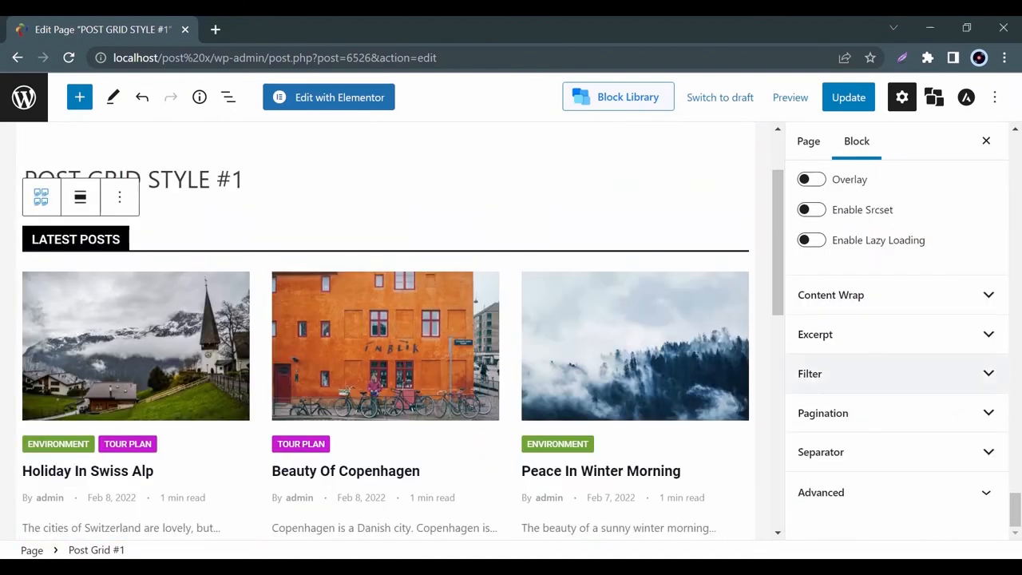
Step: Set a category filter with Environment and Quick Travel, then review its styling options
{"action": "left_click", "coordinate": [810, 374]}
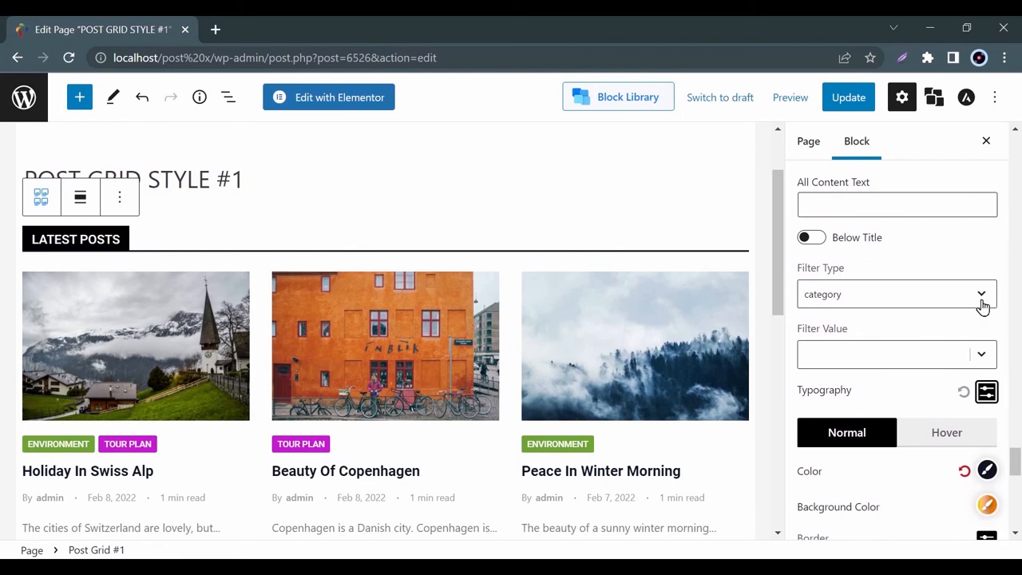
{"action": "mouse_move", "coordinate": [928, 360]}
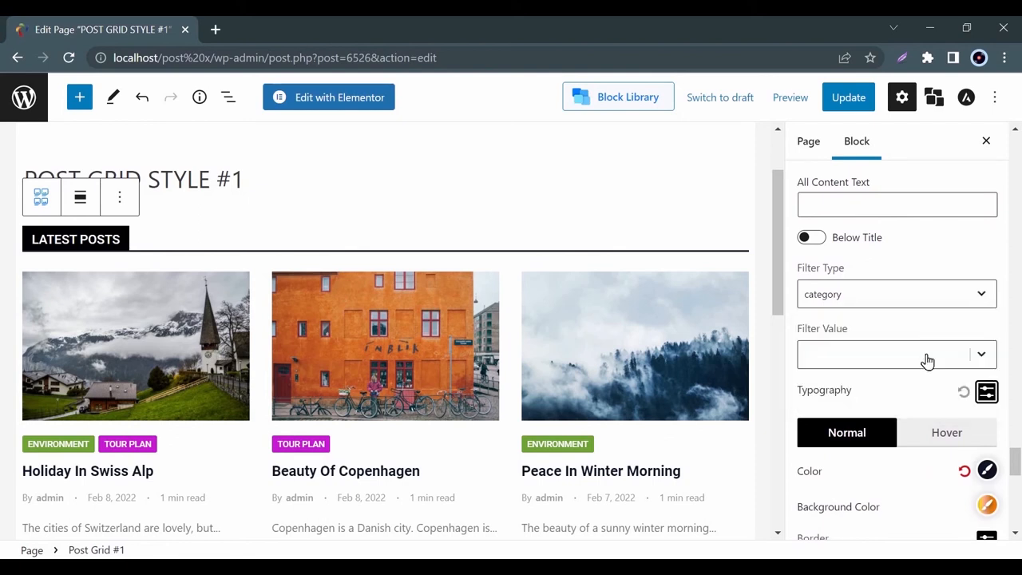
{"action": "left_click", "coordinate": [894, 354]}
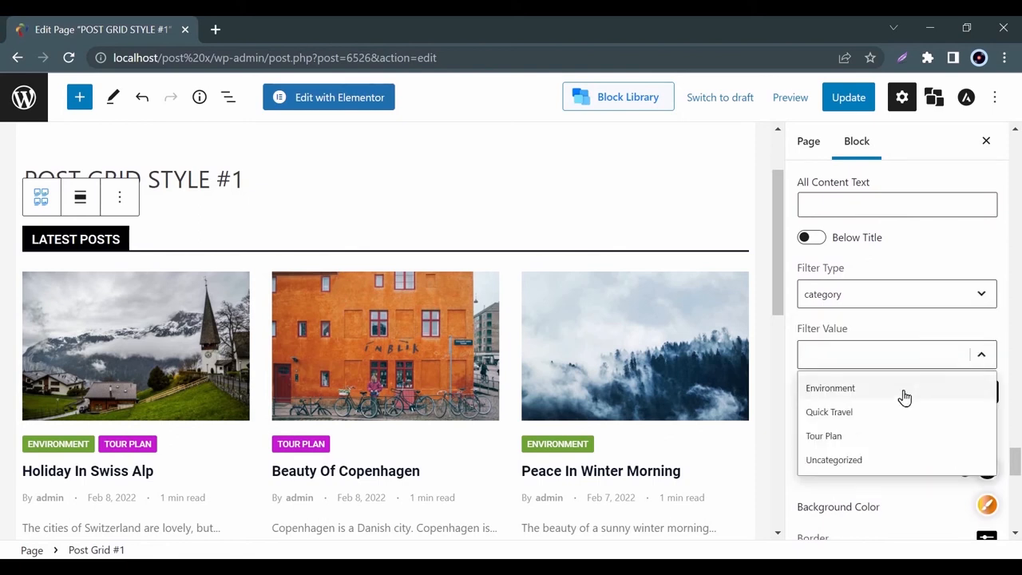
{"action": "left_click", "coordinate": [830, 389]}
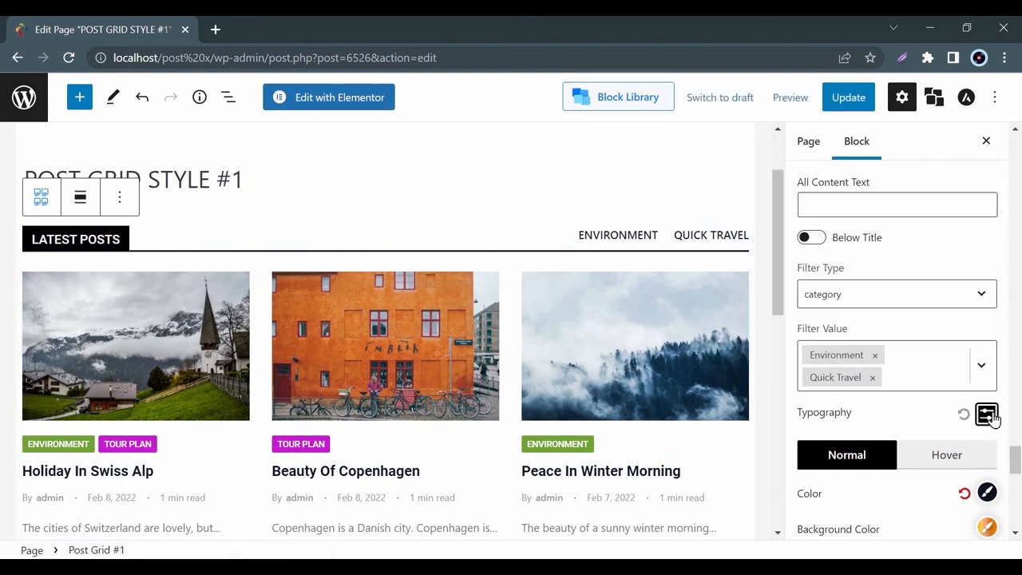
{"action": "scroll", "scroll_direction": "down", "scroll_amount": 3}
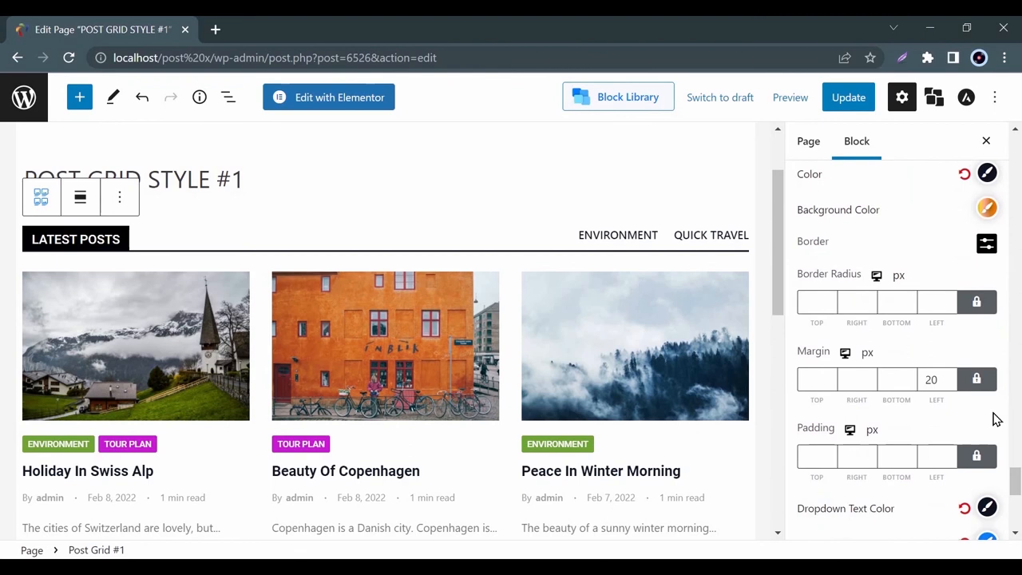
{"action": "scroll", "scroll_direction": "down", "scroll_amount": 3}
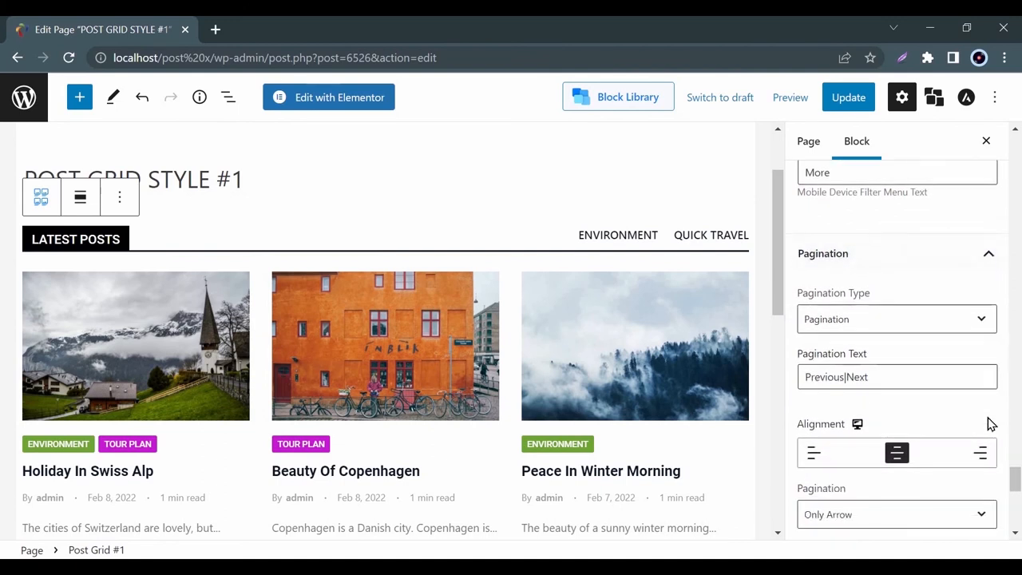
{"action": "left_click", "coordinate": [898, 319]}
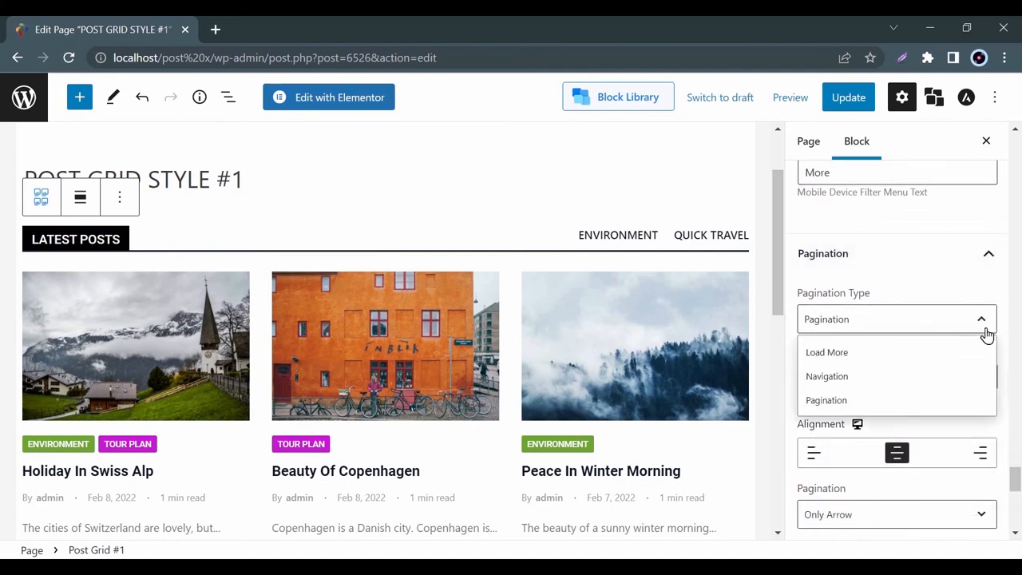
{"action": "scroll", "scroll_direction": "down", "scroll_amount": 3}
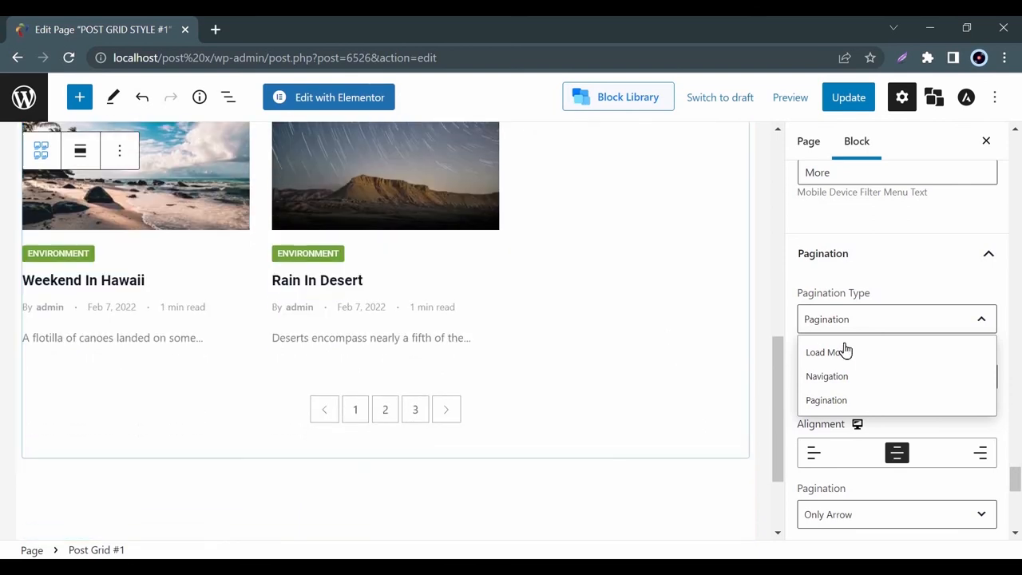
{"action": "left_click", "coordinate": [828, 354]}
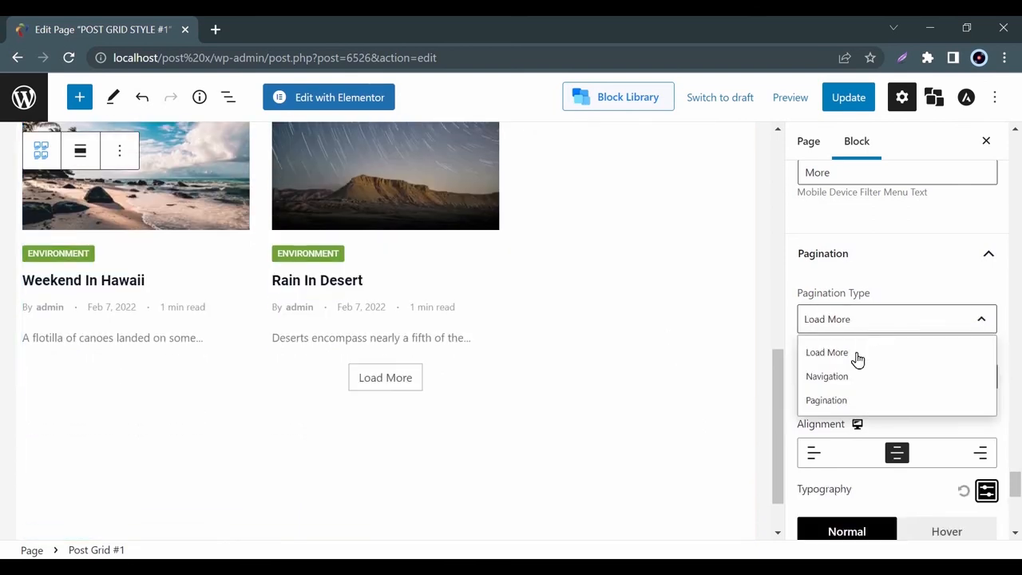
{"action": "left_click", "coordinate": [827, 400]}
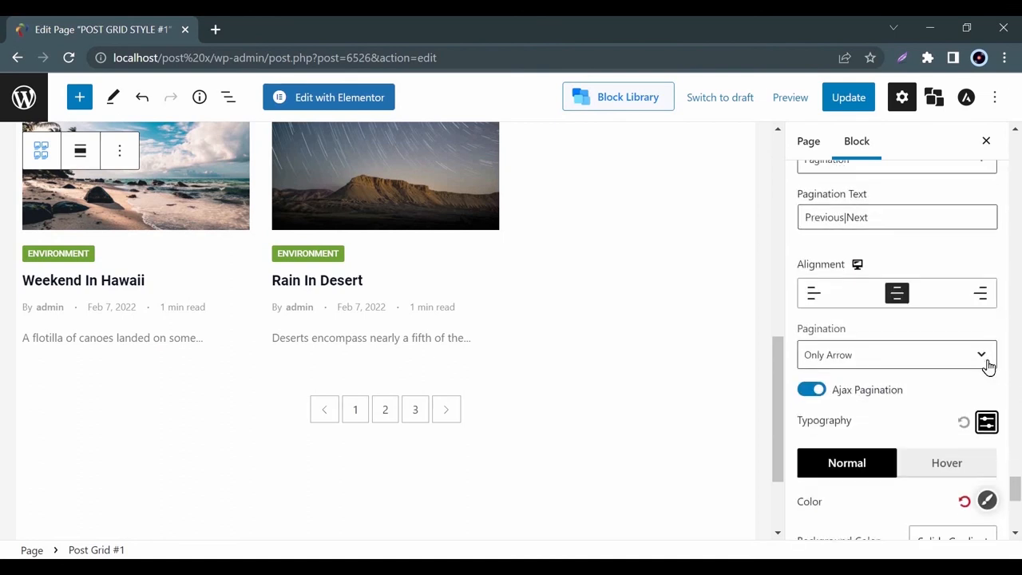
{"action": "left_click", "coordinate": [894, 355]}
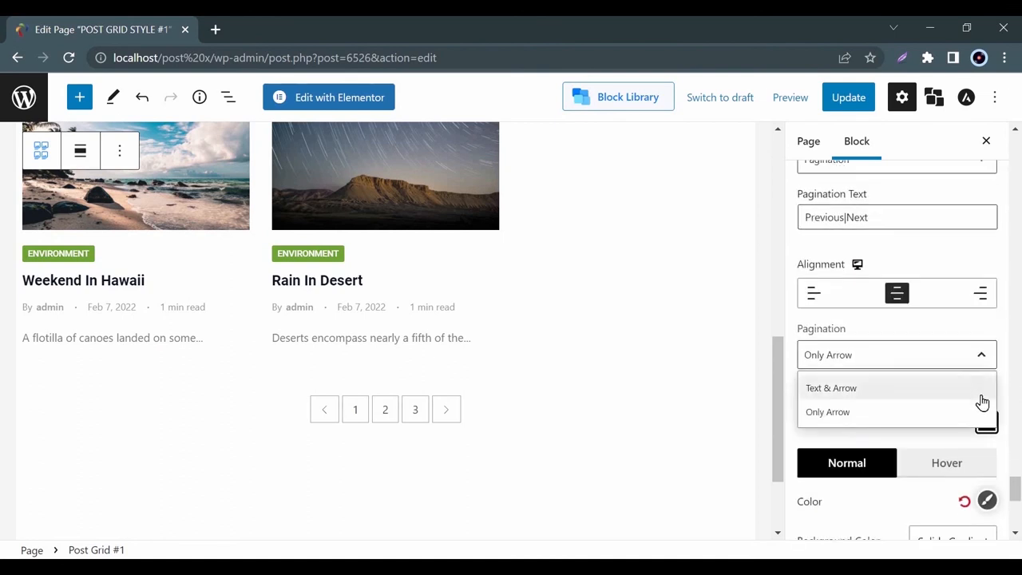
{"action": "left_click", "coordinate": [827, 412]}
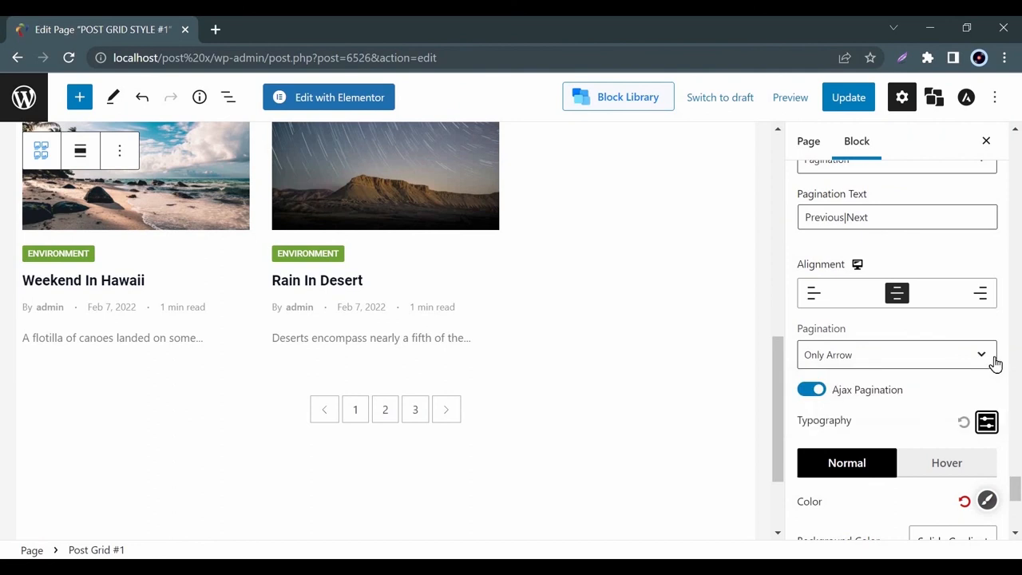
{"action": "scroll", "scroll_direction": "down", "scroll_amount": 3}
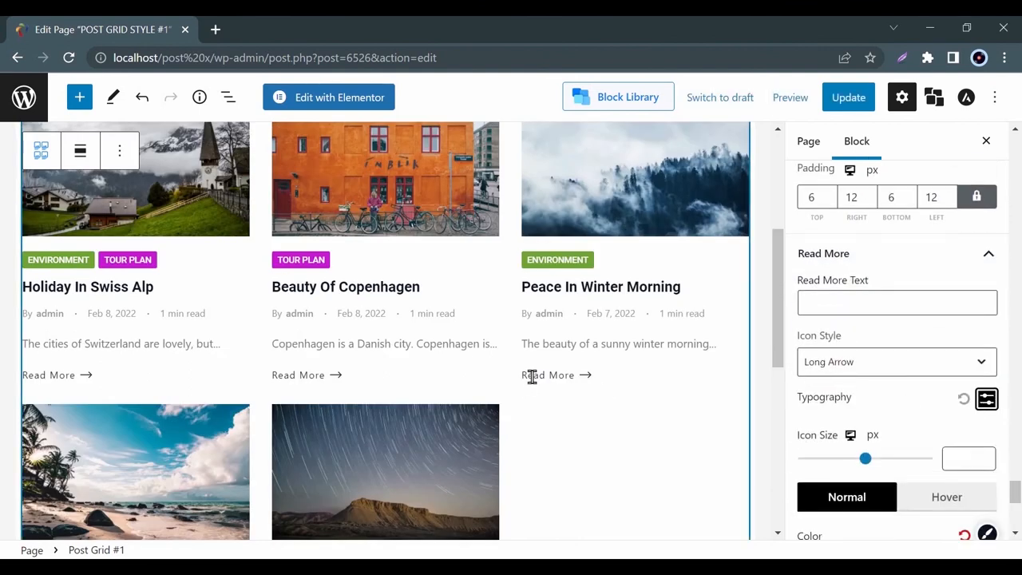
{"action": "mouse_move", "coordinate": [882, 369]}
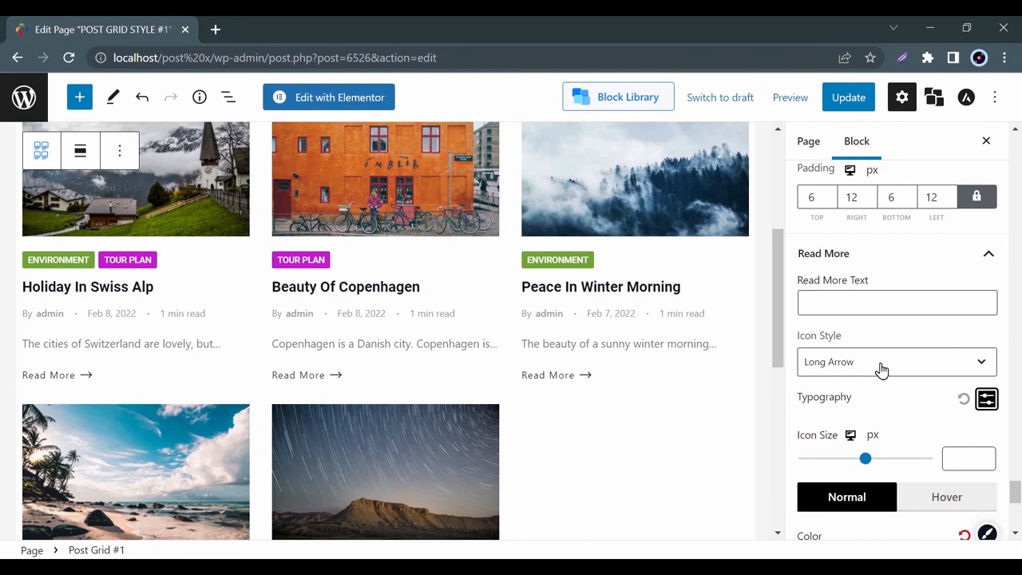
Step: Try the Angle Read More icon style, then revert to Long Arrow
{"action": "left_click", "coordinate": [898, 361]}
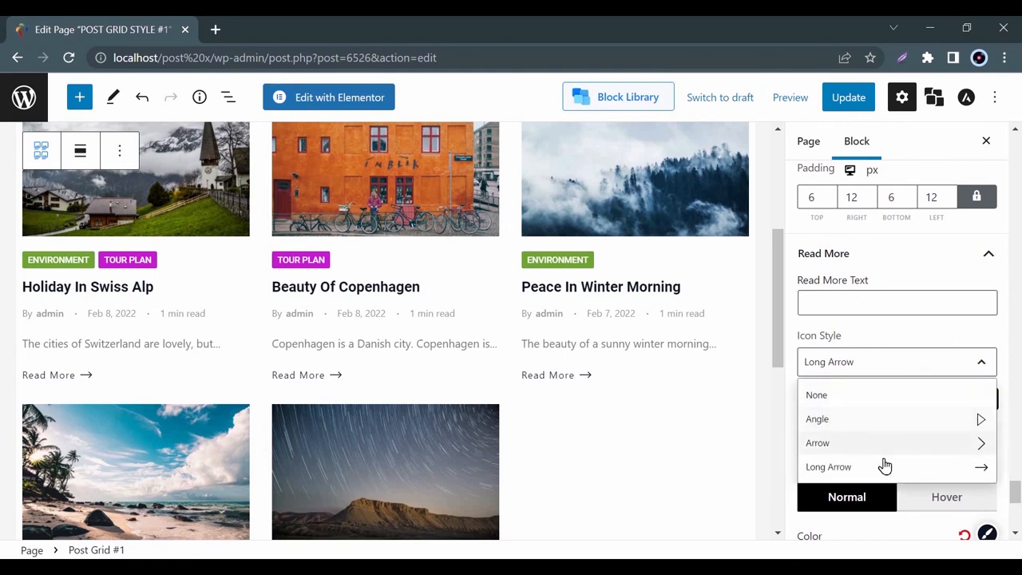
{"action": "left_click", "coordinate": [818, 418]}
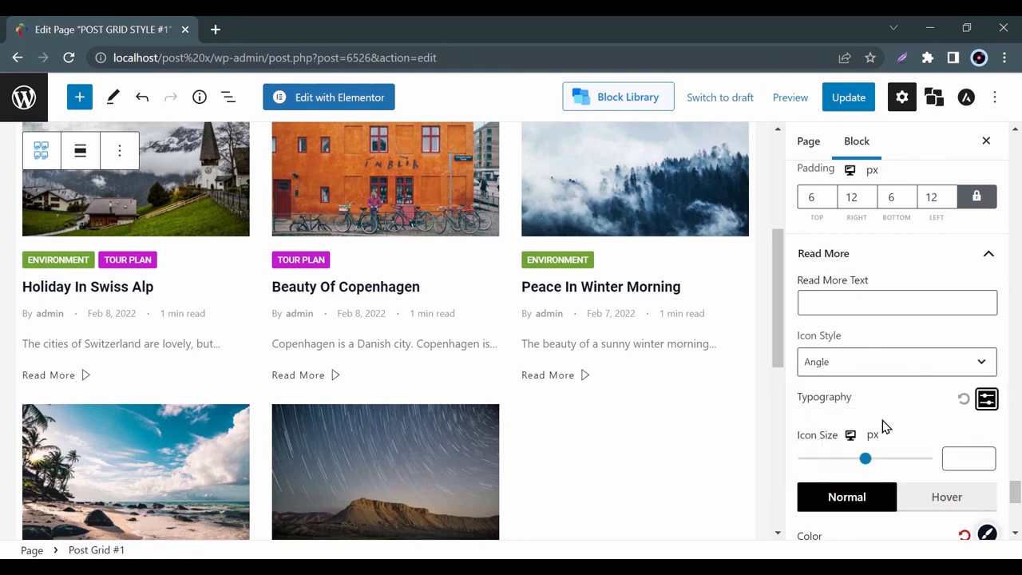
{"action": "left_click", "coordinate": [895, 361]}
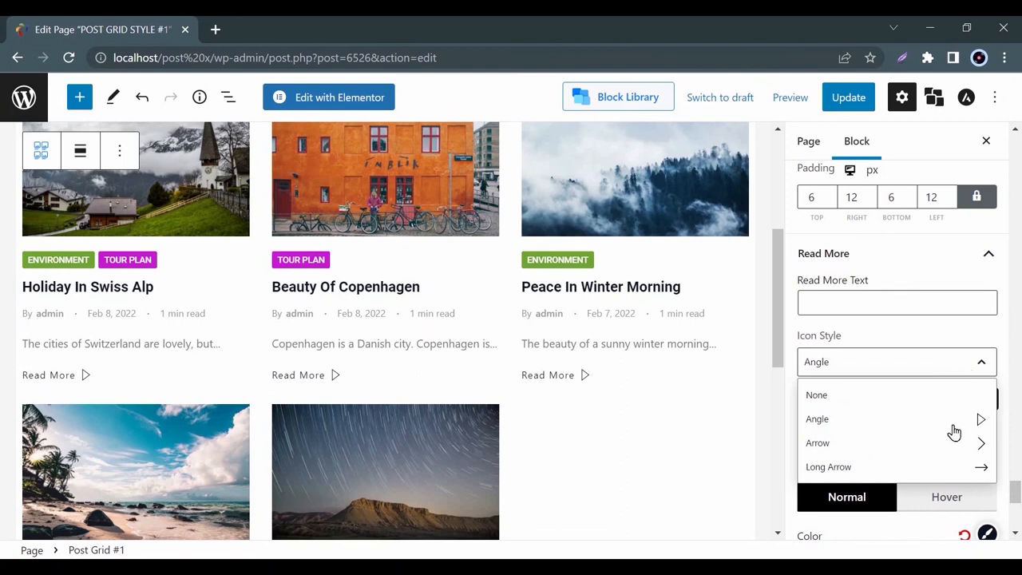
{"action": "left_click", "coordinate": [828, 466]}
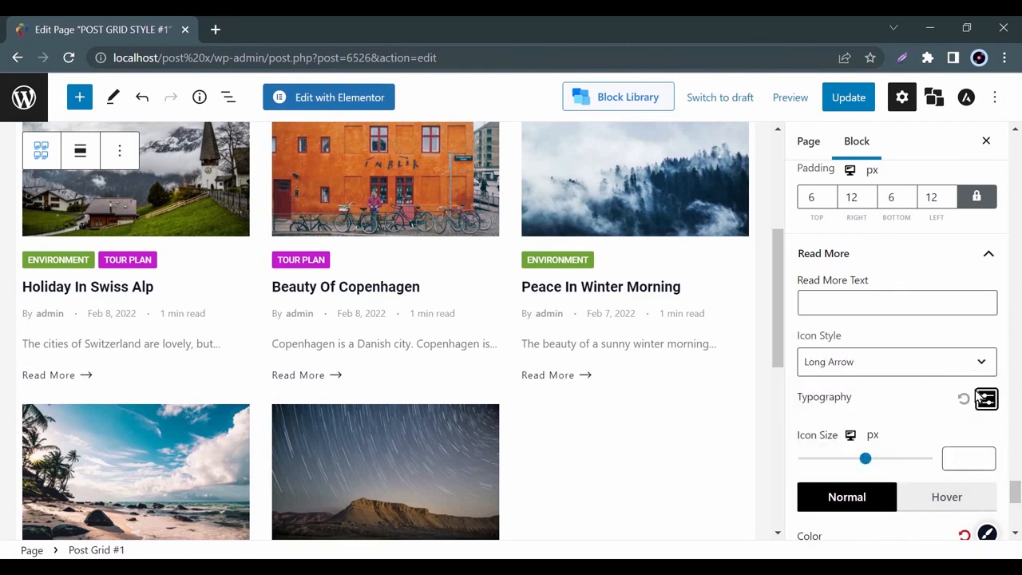
{"action": "scroll", "scroll_direction": "down", "scroll_amount": 3}
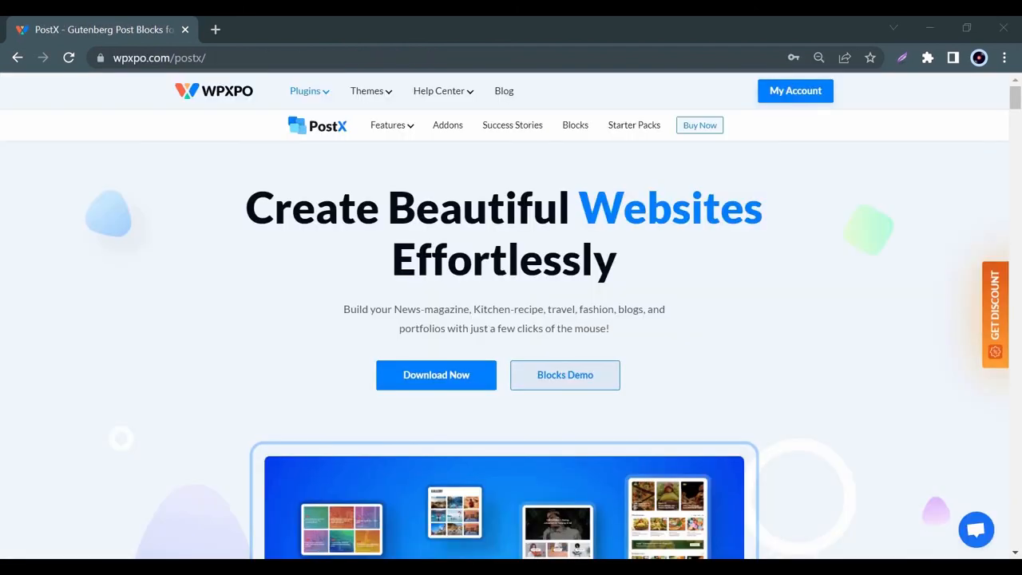
{"action": "mouse_move", "coordinate": [878, 380]}
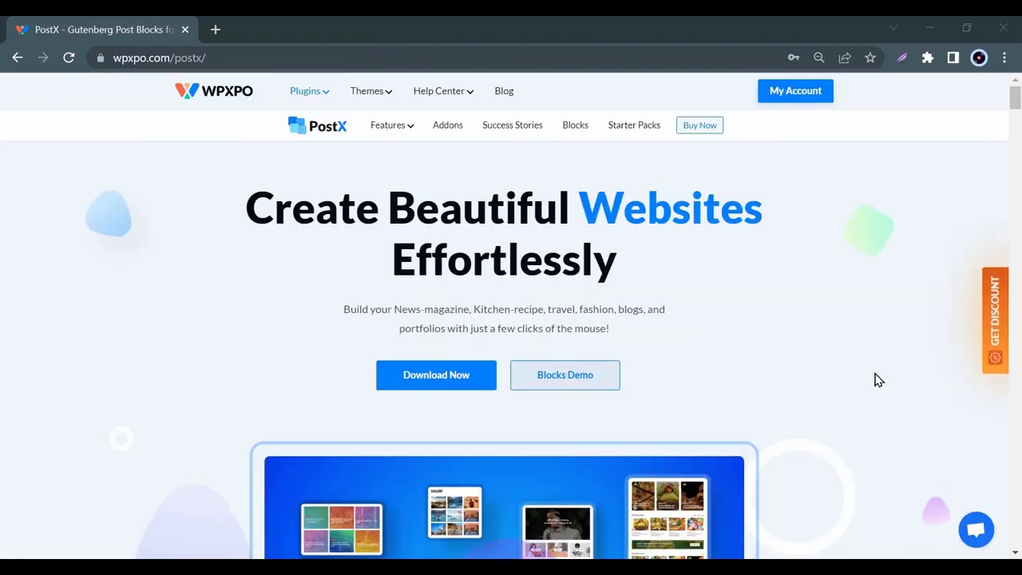